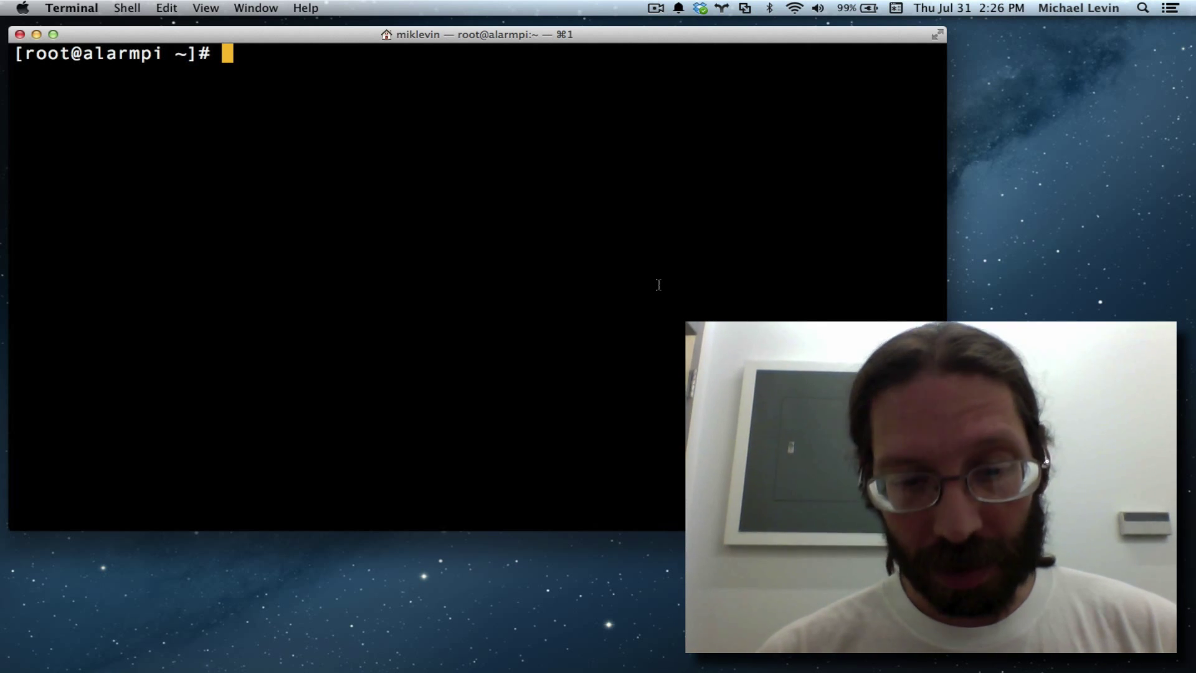
- Launch the Python 3.4.1 interpreter from the shell prompt with the python command
{"action": "type", "text": "p"}
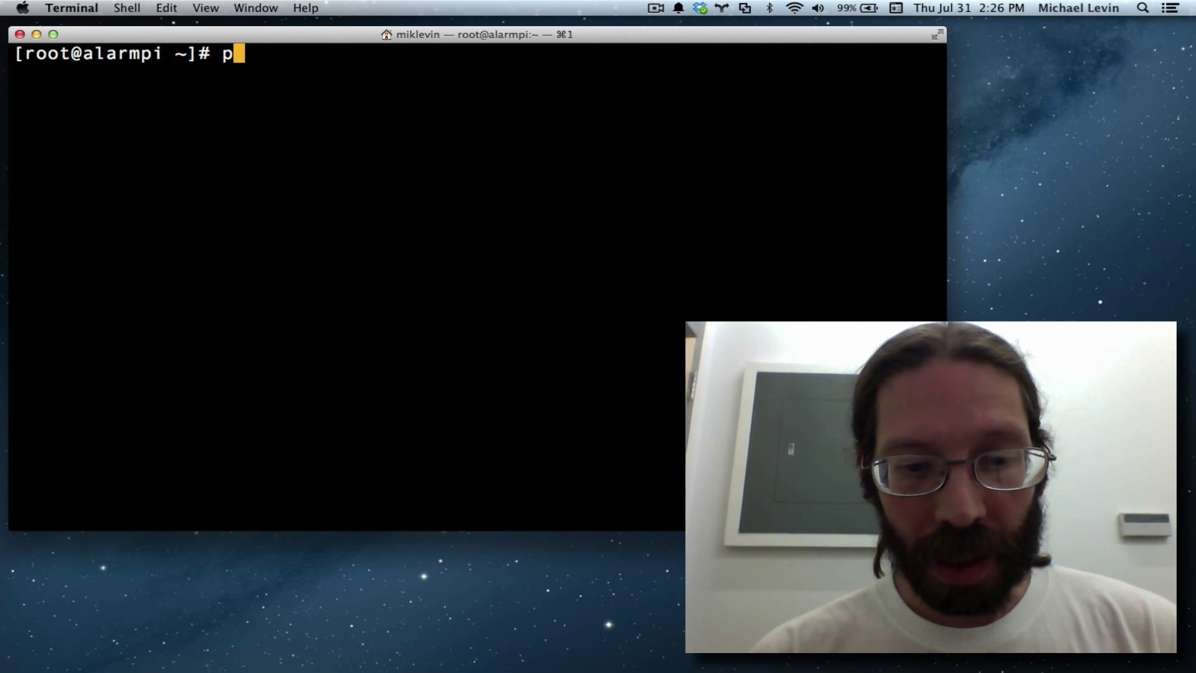
{"action": "type", "text": "ython"}
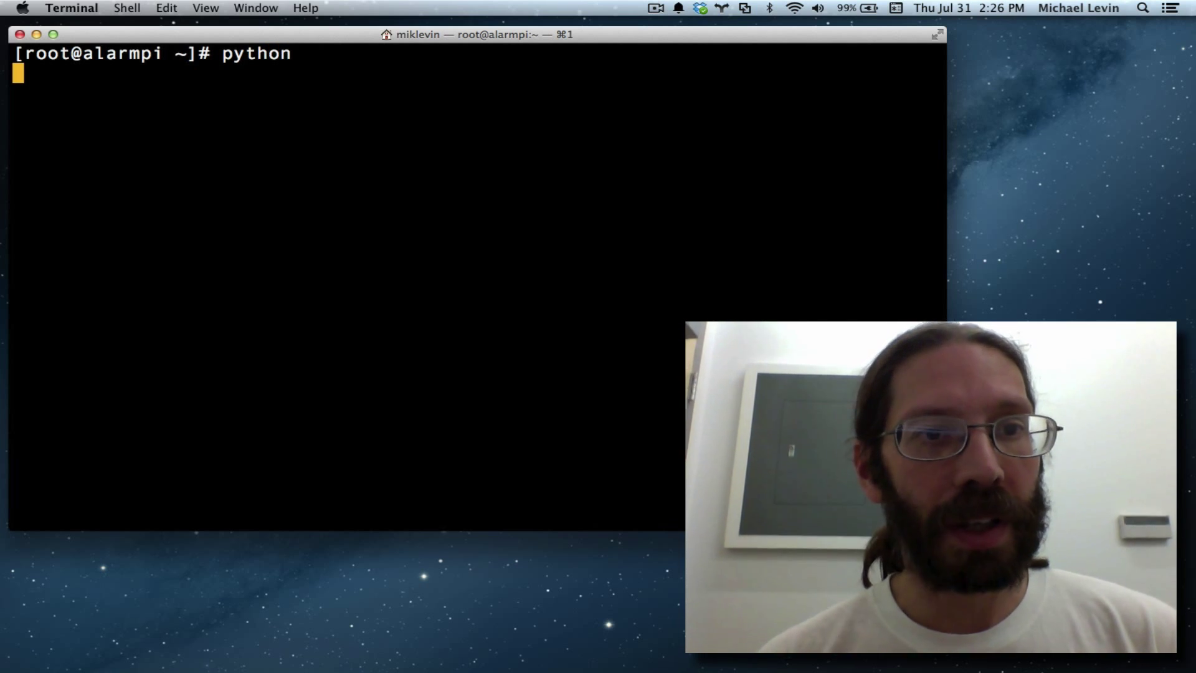
{"action": "key", "text": "Return"}
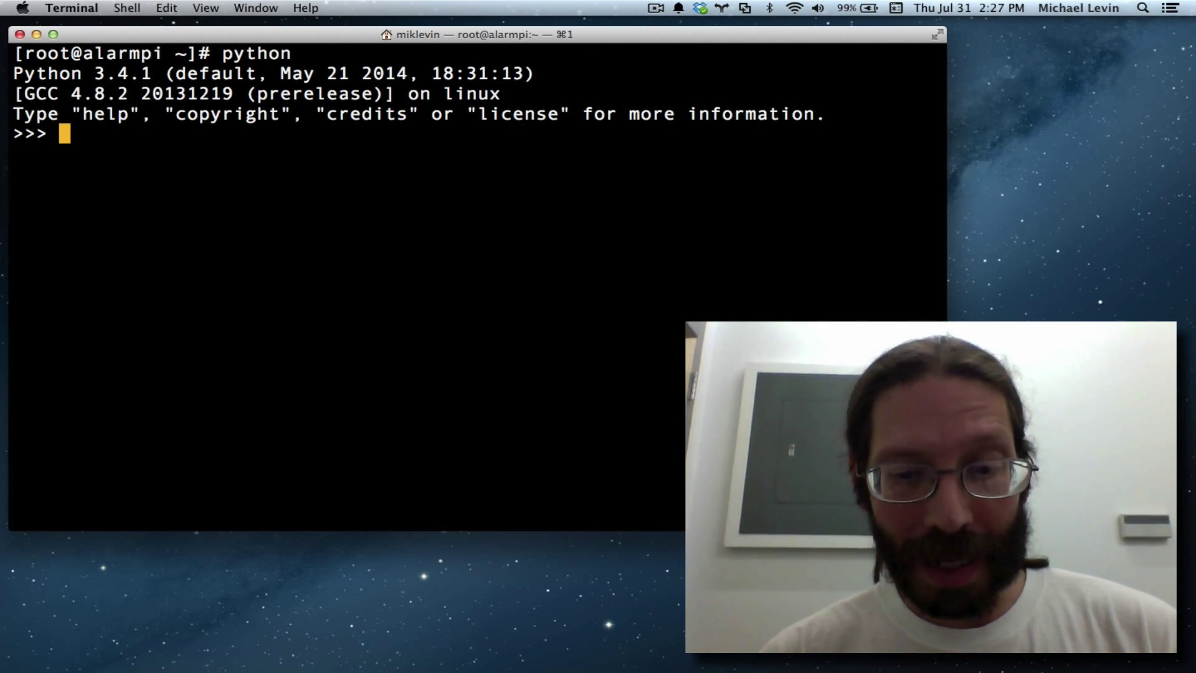
- Run the Python 2-style print "Hello World" statement and get a SyntaxError
{"action": "type", "text": "p"}
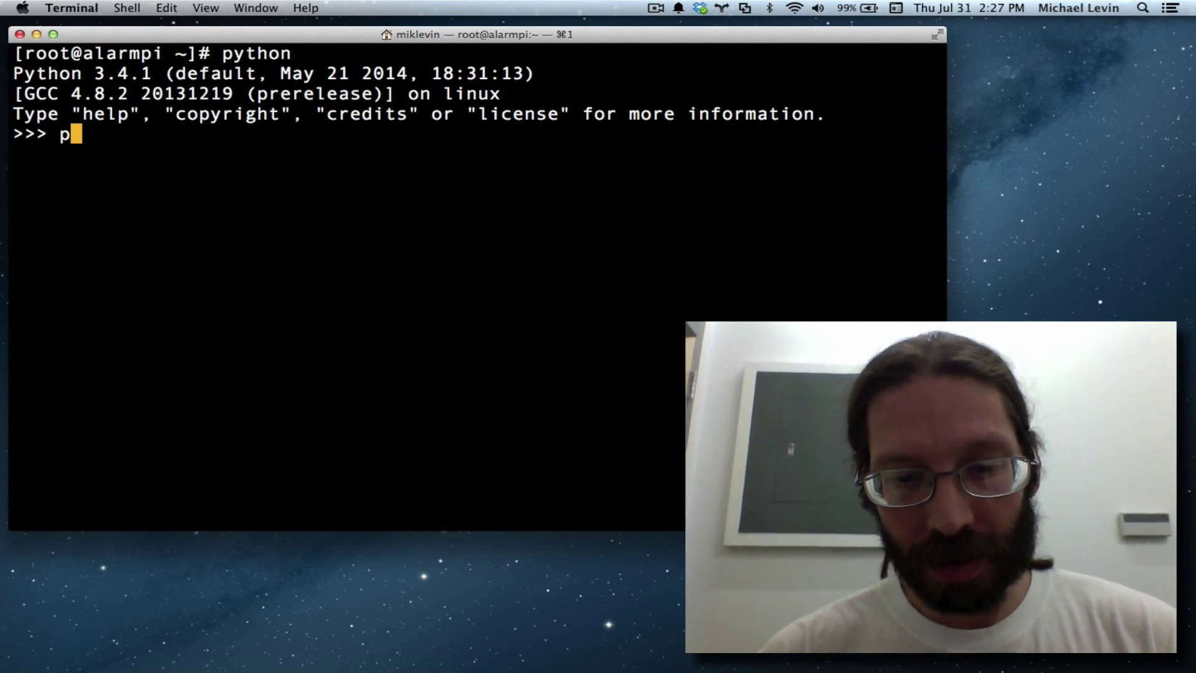
{"action": "key", "text": "Backspace"}
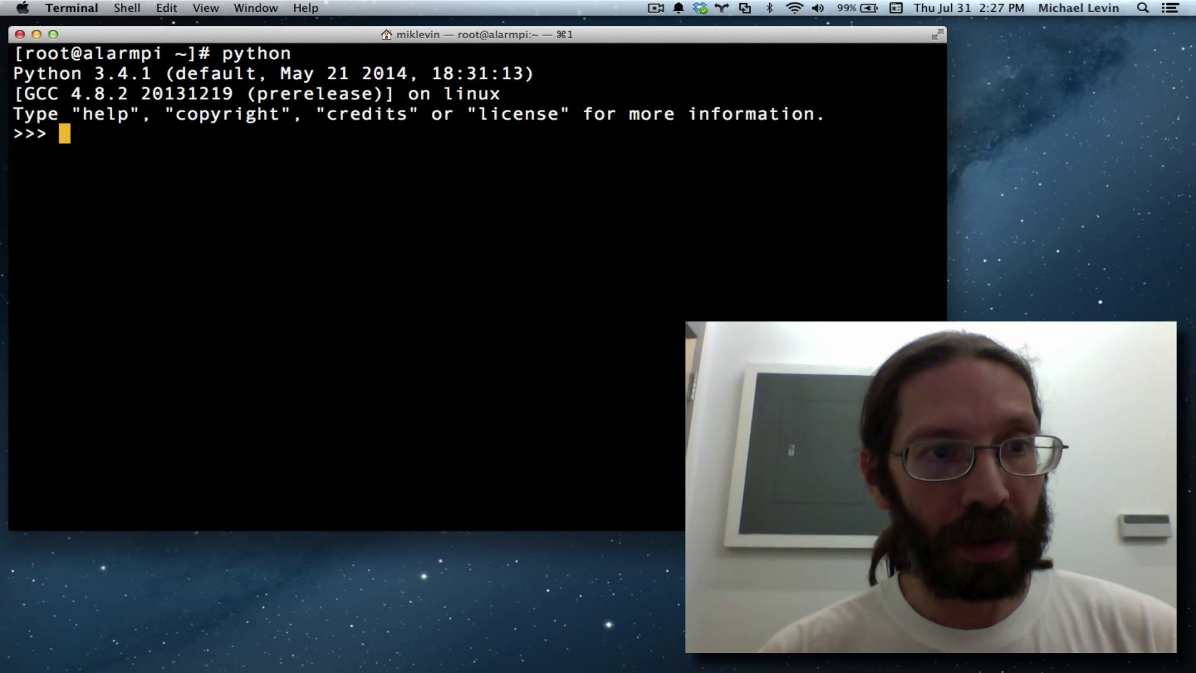
{"action": "type", "text": "print"}
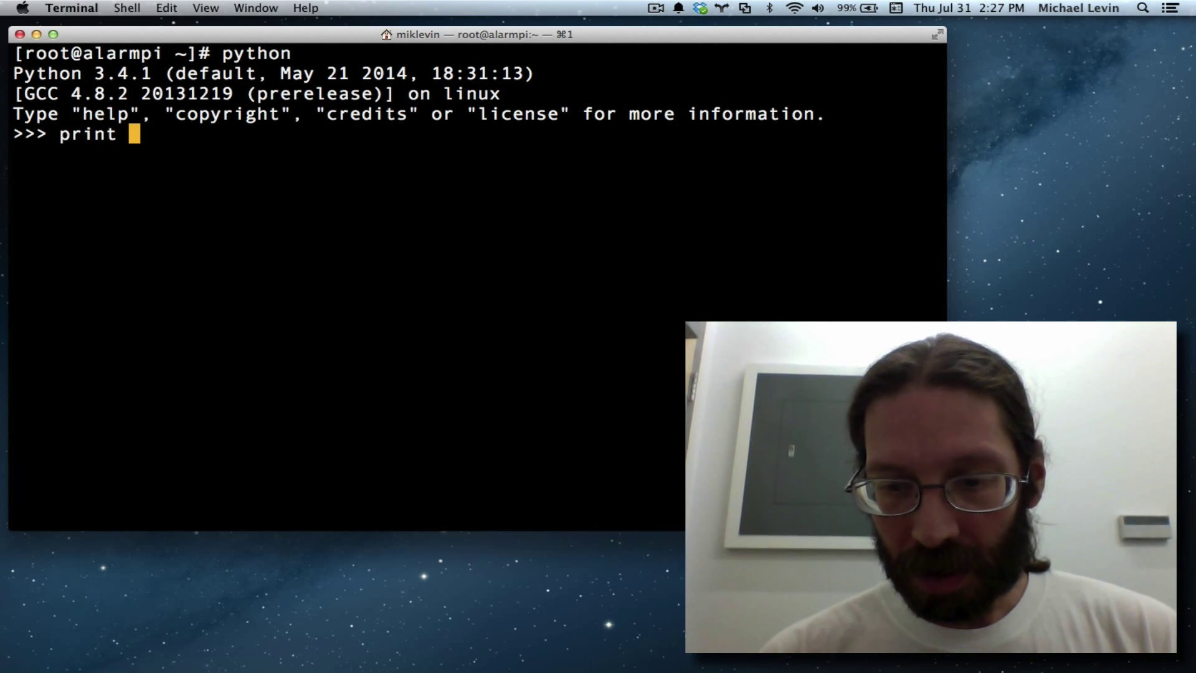
{"action": "type", "text": "\"Hello W"}
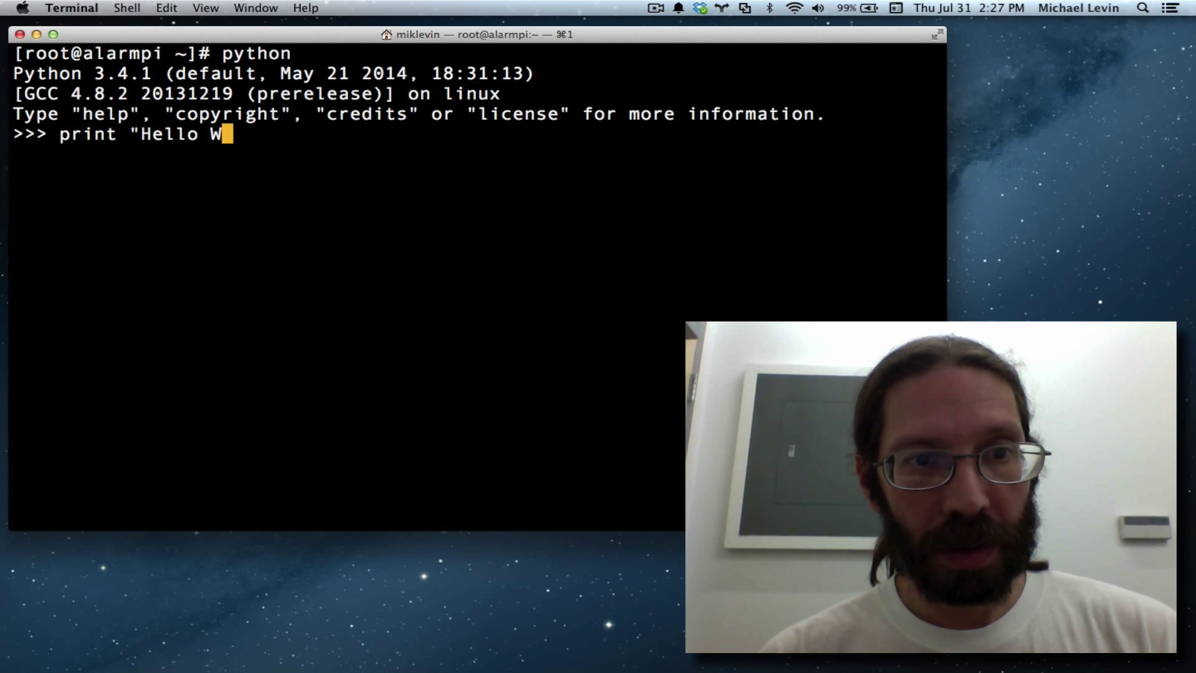
{"action": "type", "text": "orld\""}
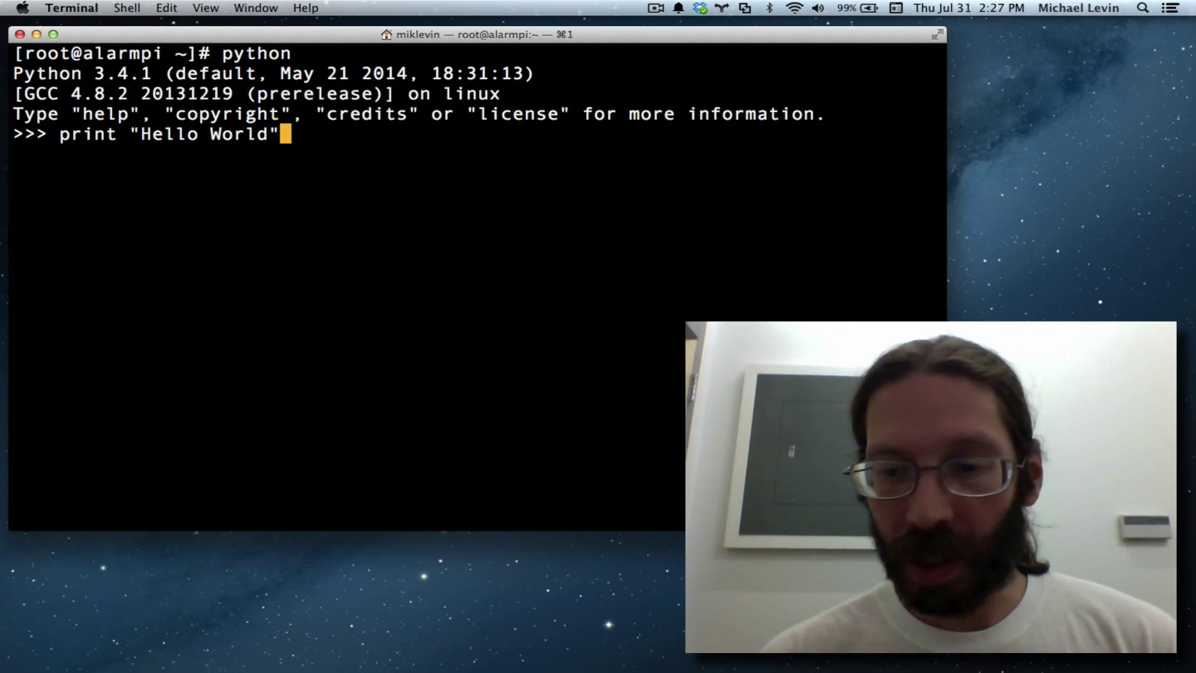
{"action": "key", "text": "Return"}
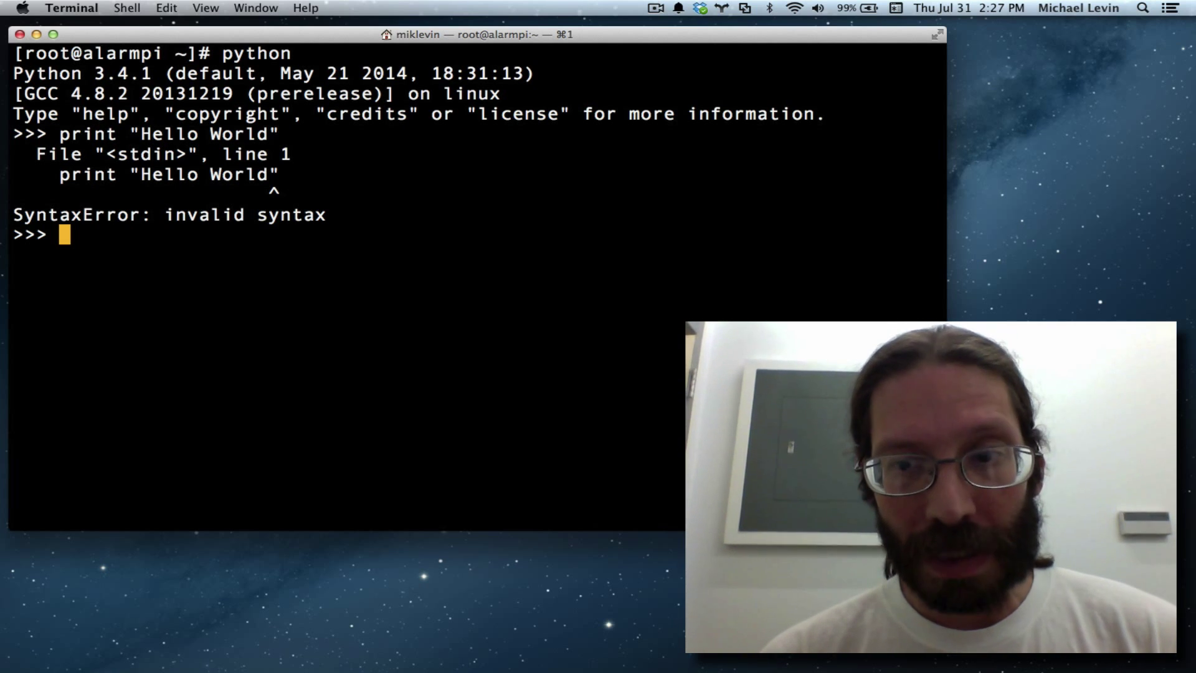
- Run print("Hello World") with parentheses so Hello World is printed
{"action": "type", "text": "p"}
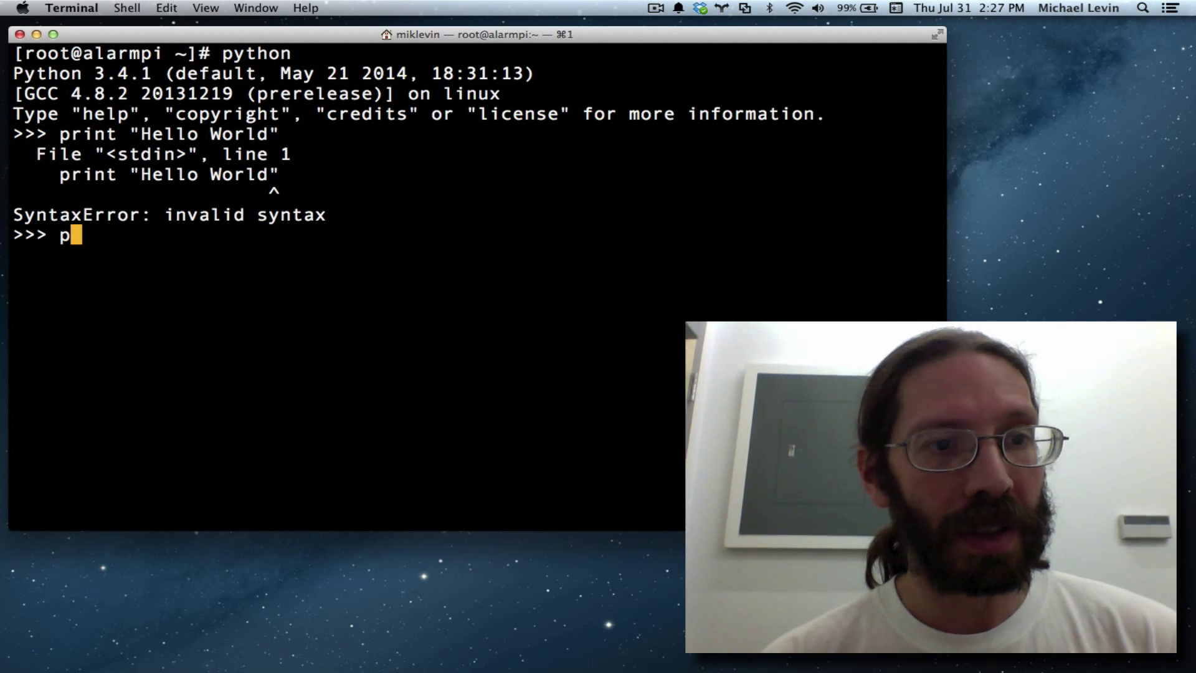
{"action": "type", "text": "rint"}
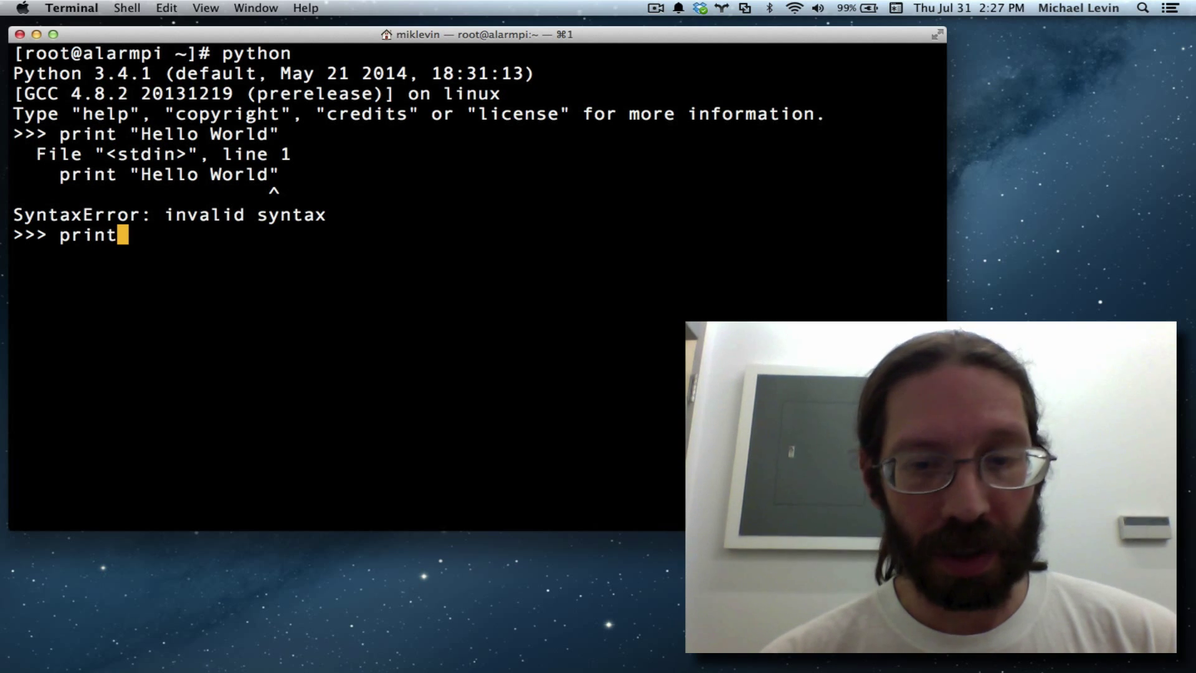
{"action": "type", "text": "("}
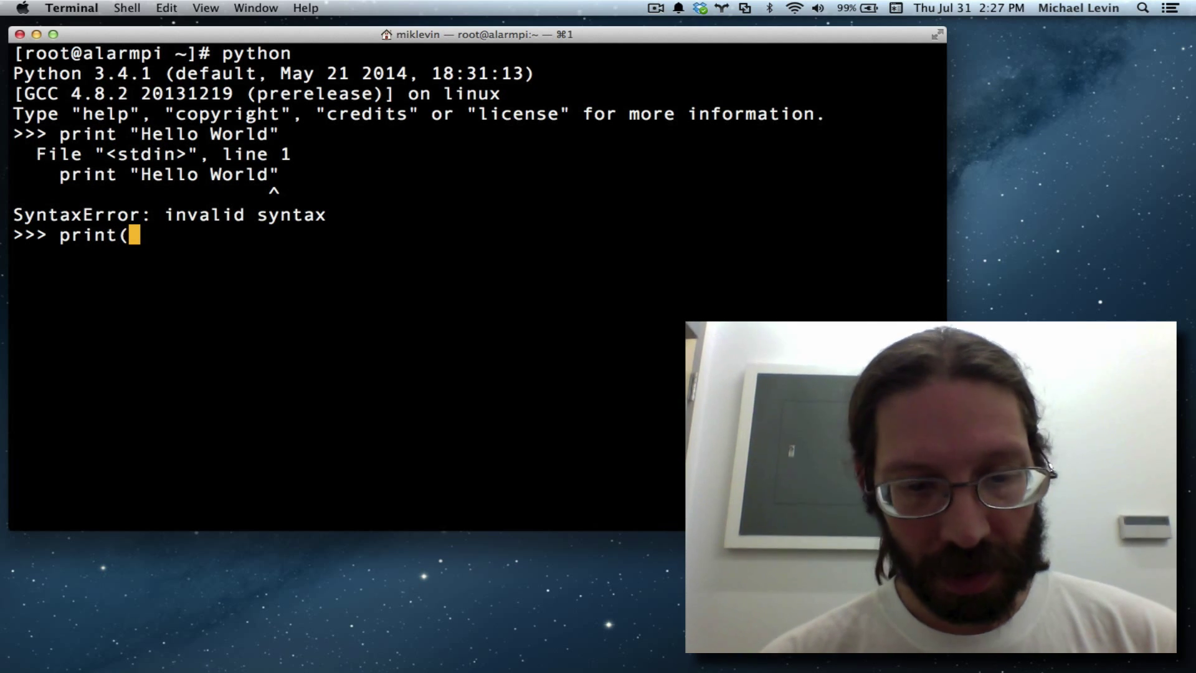
{"action": "type", "text": "\"H"}
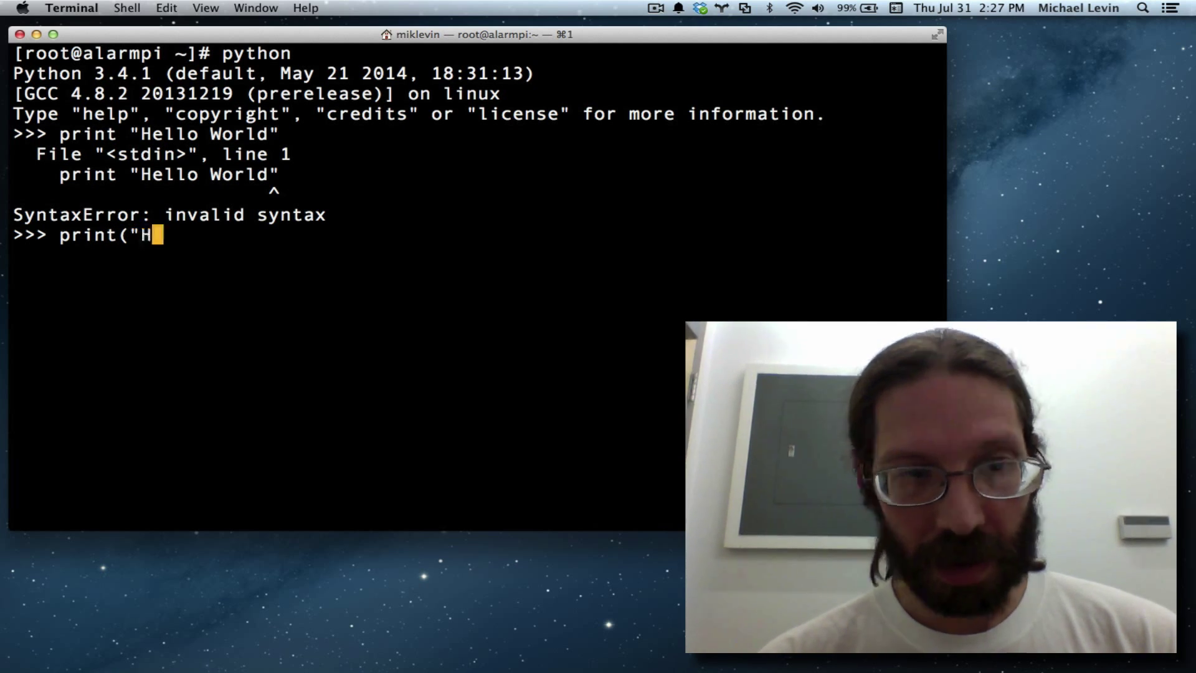
{"action": "type", "text": "ello W"}
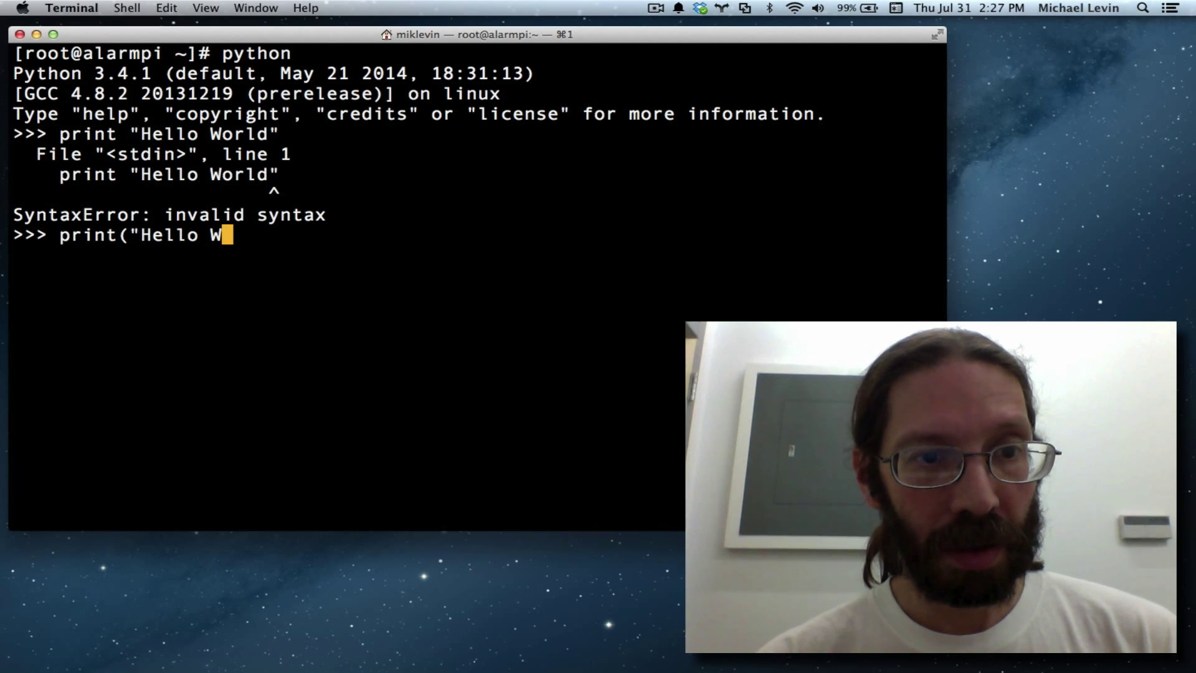
{"action": "type", "text": "orld\""}
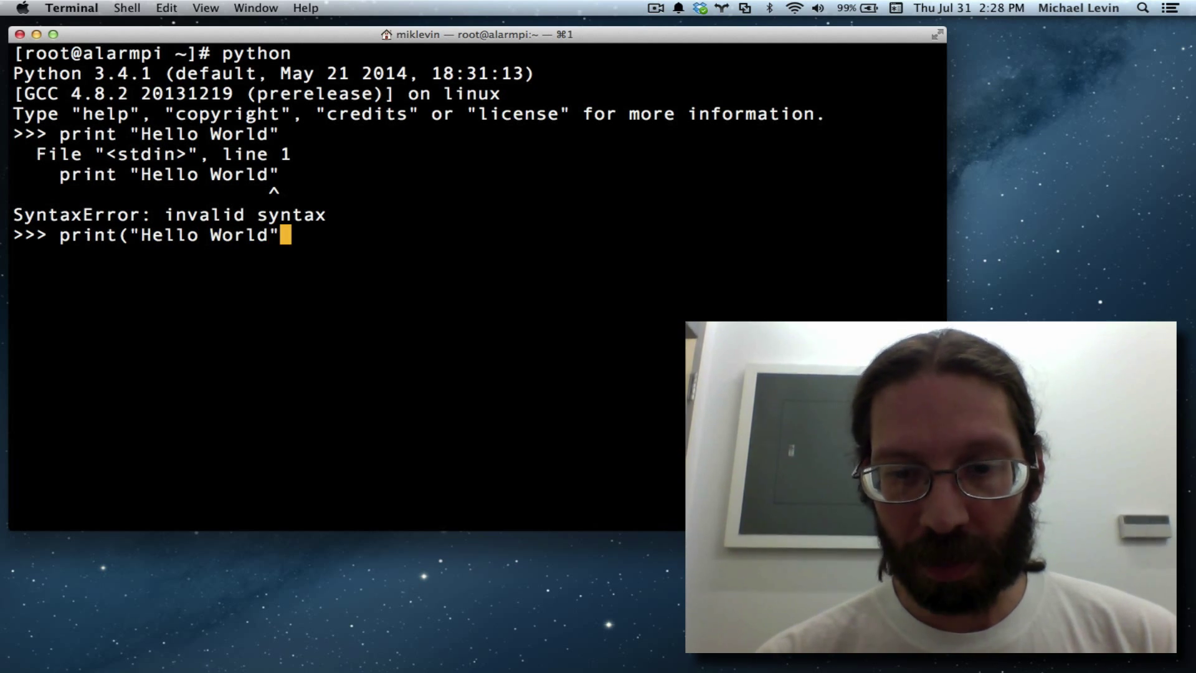
{"action": "type", "text": ")"}
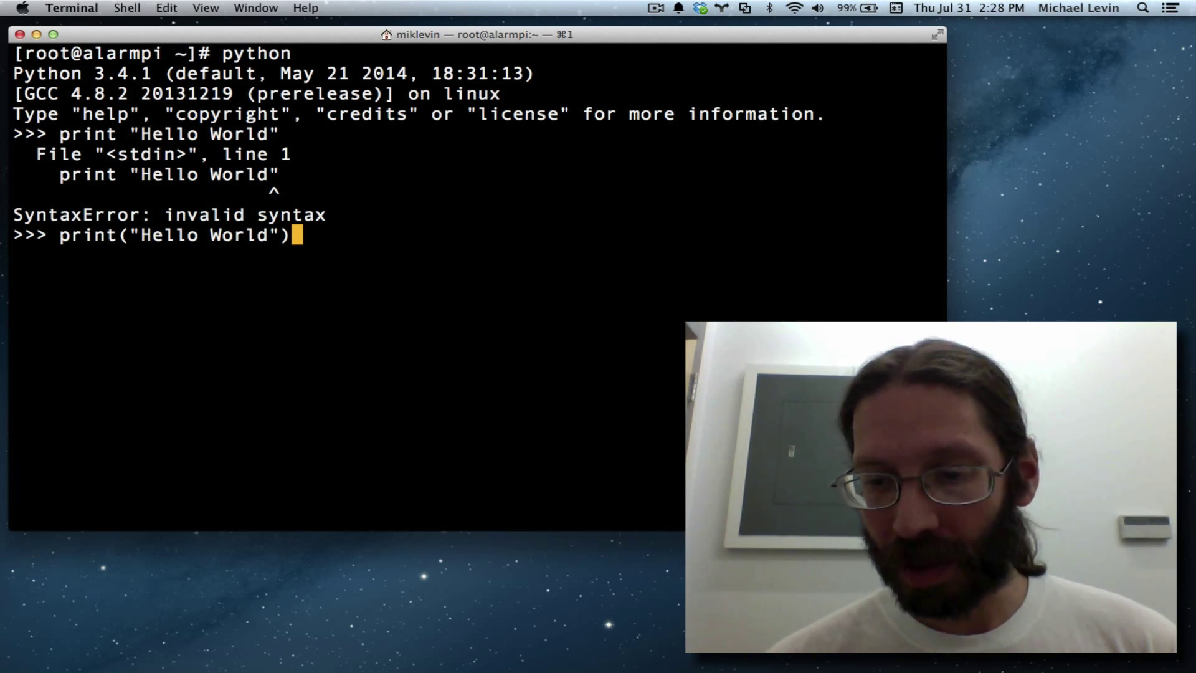
{"action": "key", "text": "Return"}
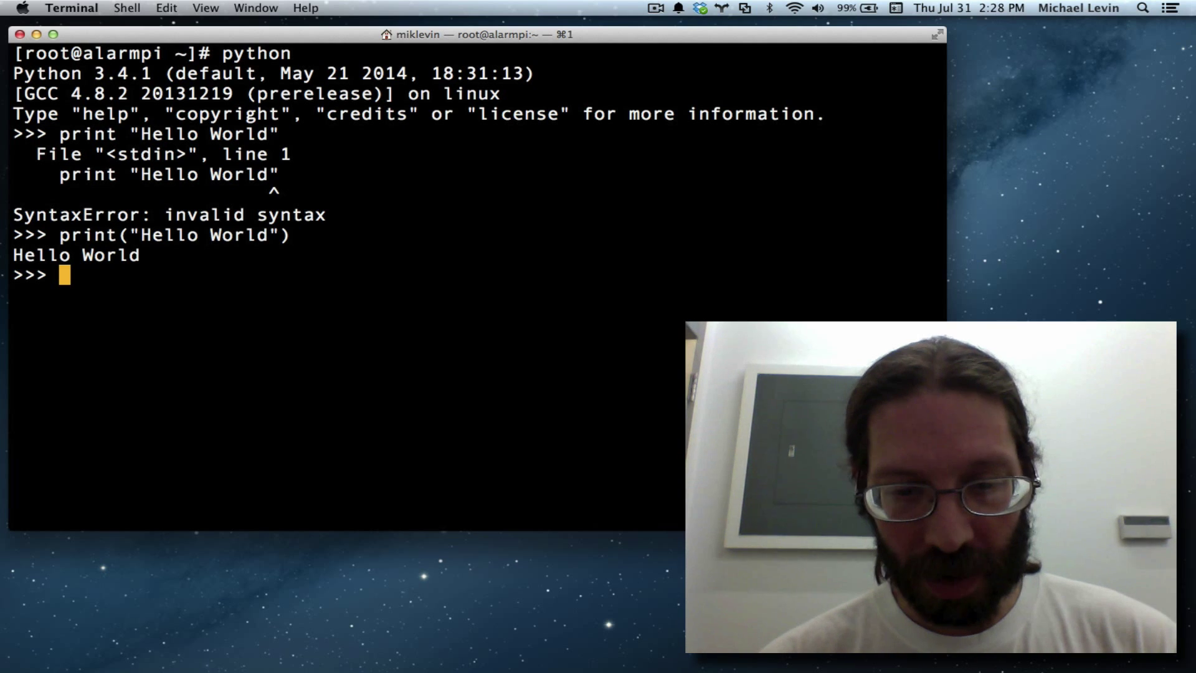
- Assign the list somenums = [1, 2, 3] at the interpreter prompt
{"action": "type", "text": "somenu"}
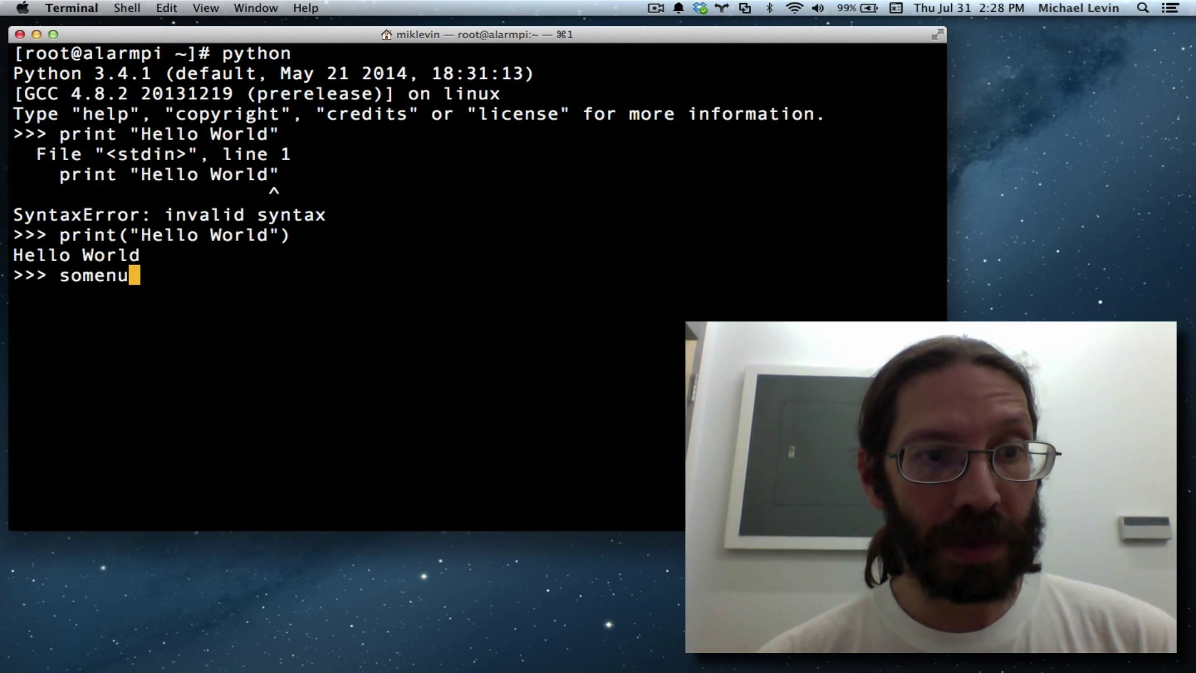
{"action": "type", "text": "ms = ["}
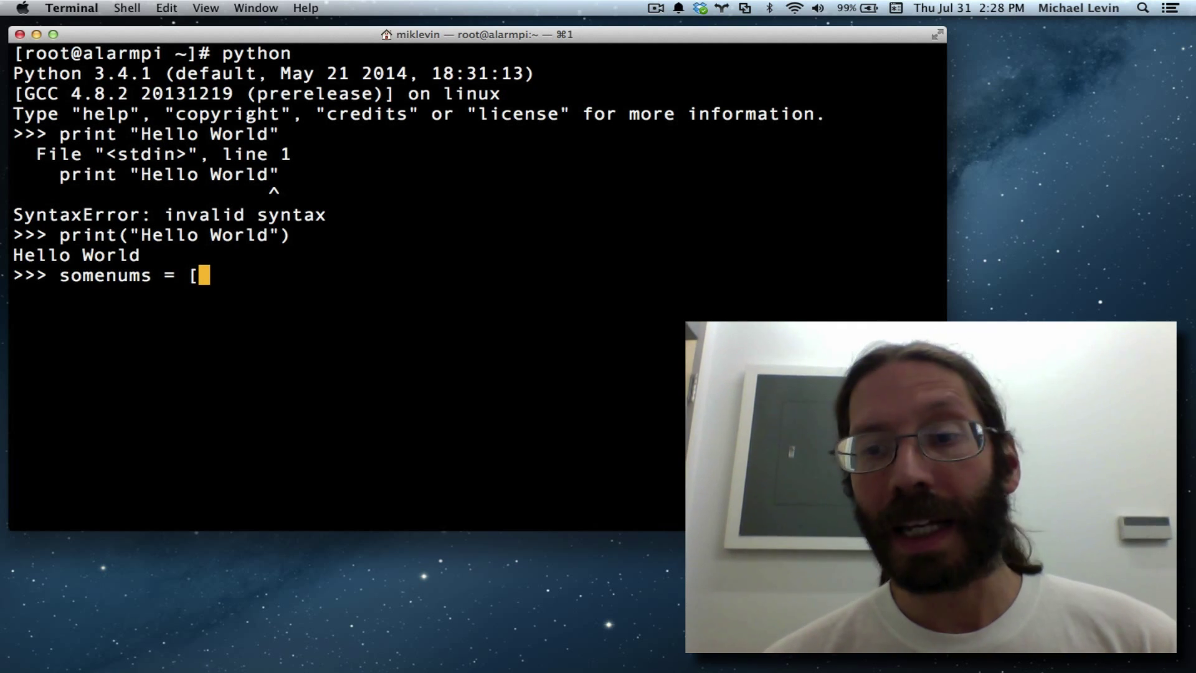
{"action": "type", "text": "1"}
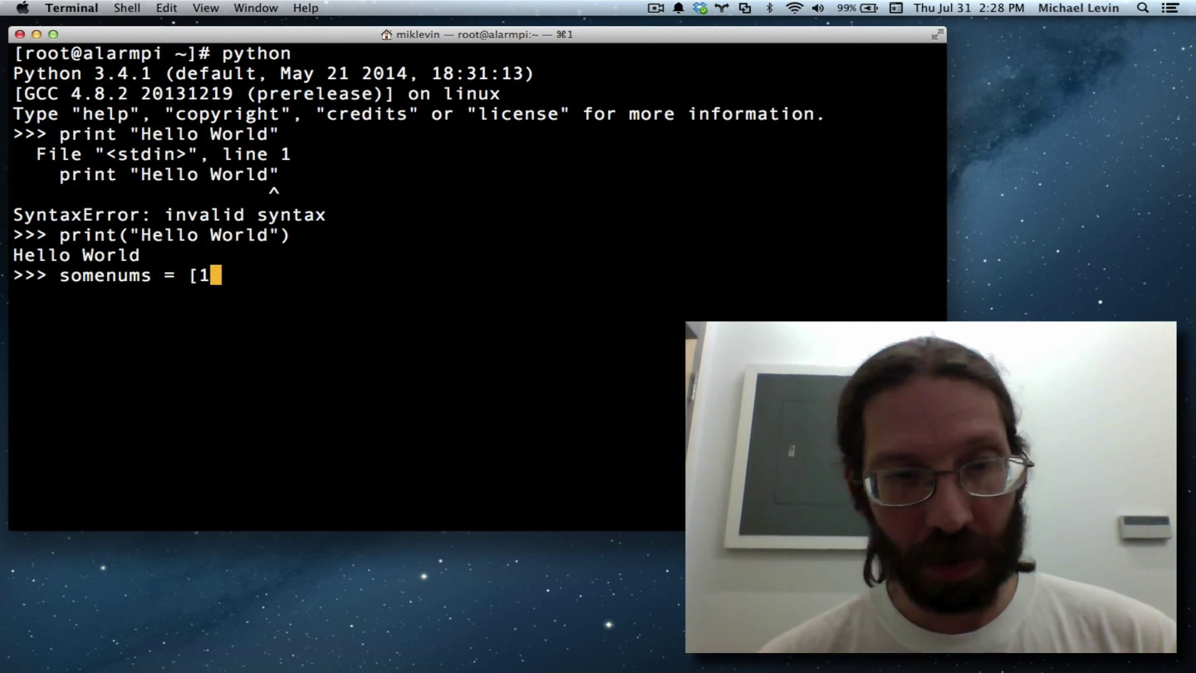
{"action": "type", "text": ", 2."}
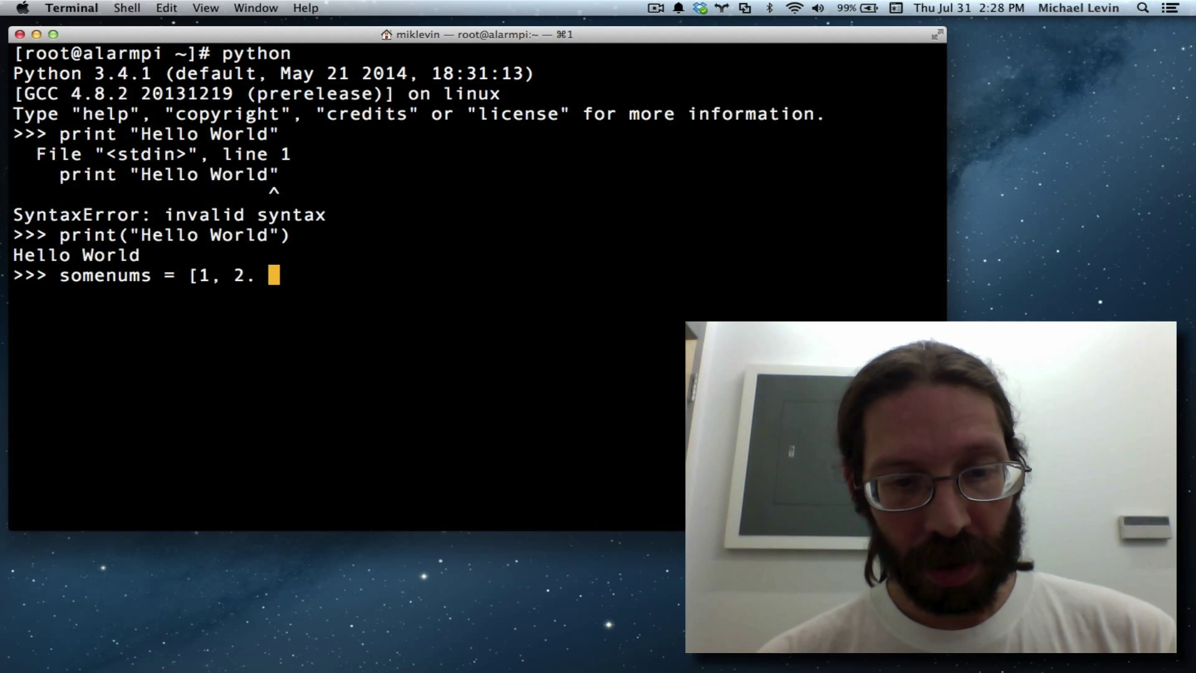
{"action": "type", "text": "3"}
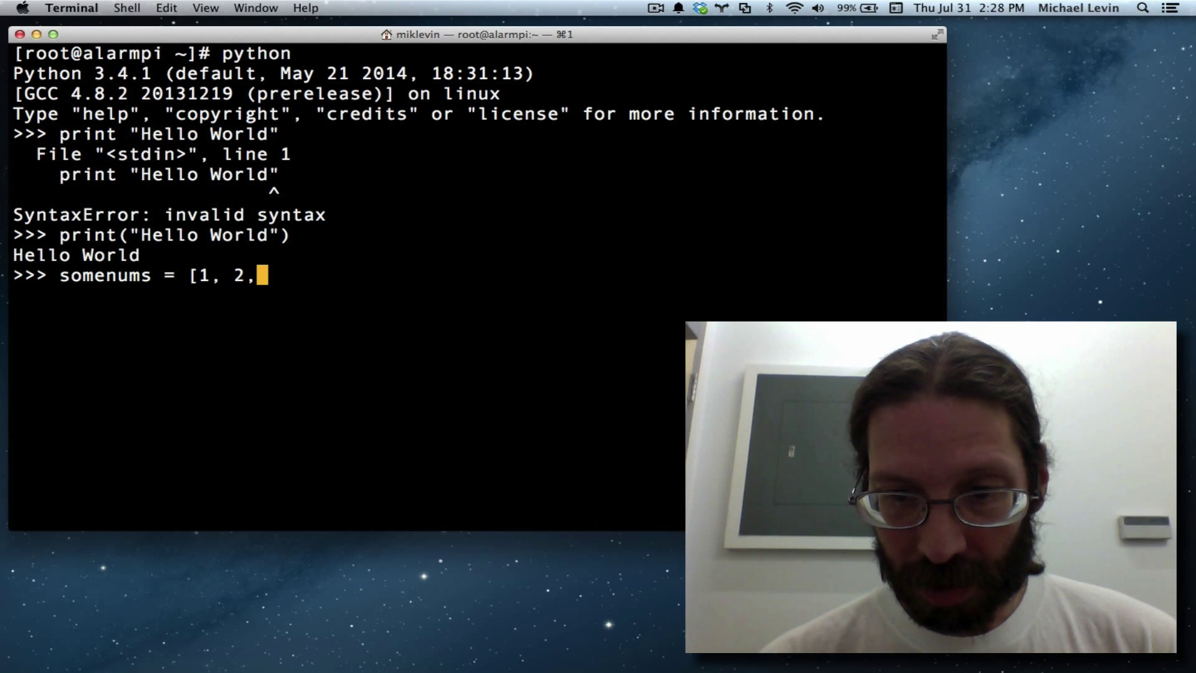
{"action": "type", "text": "3]"}
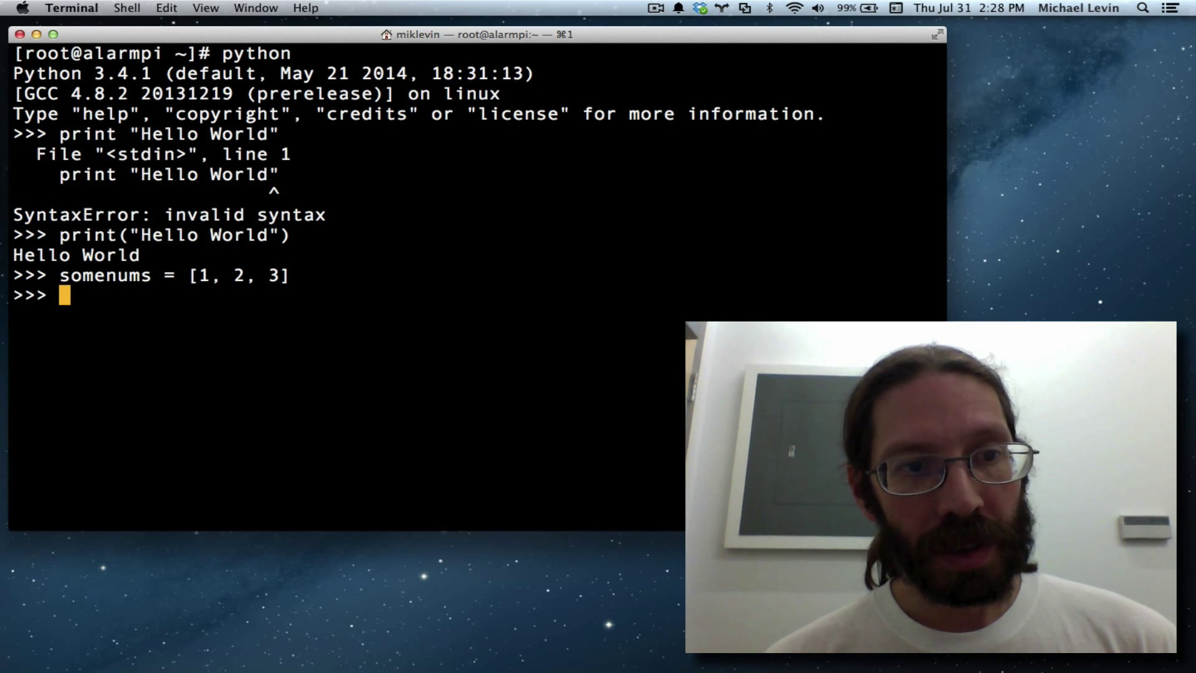
- Run for anum in somenums: print(anum), outputting 1, 2 and 3 on separate lines
{"action": "type", "text": "f"}
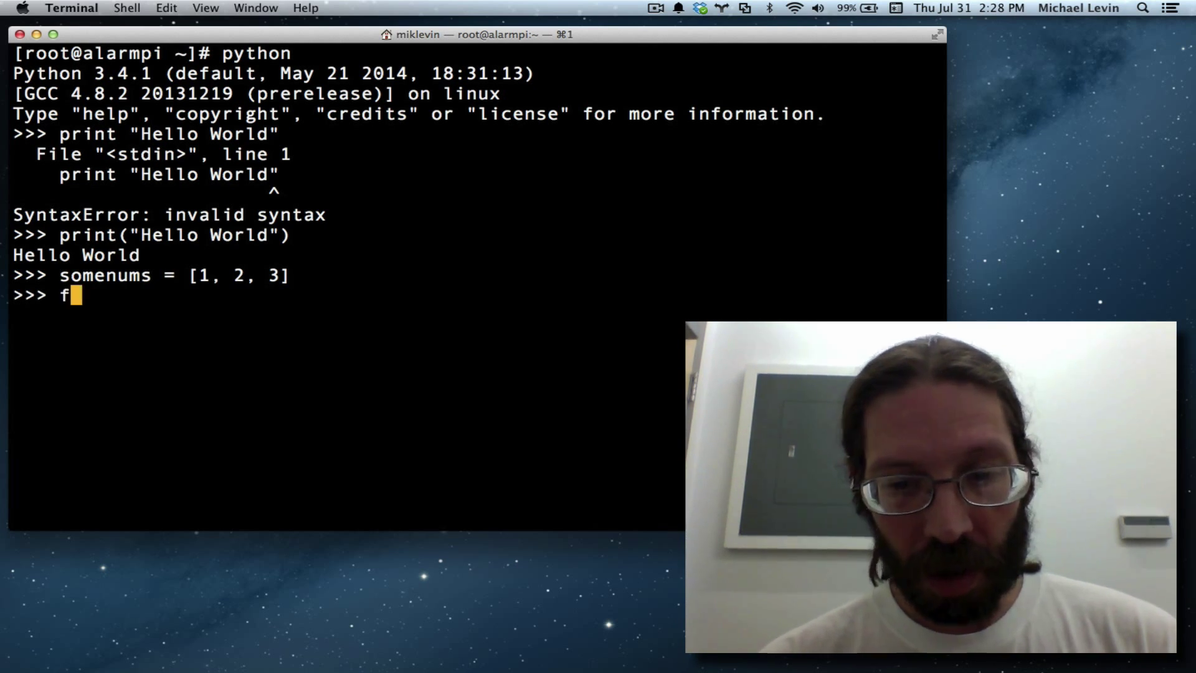
{"action": "type", "text": "or anum in"}
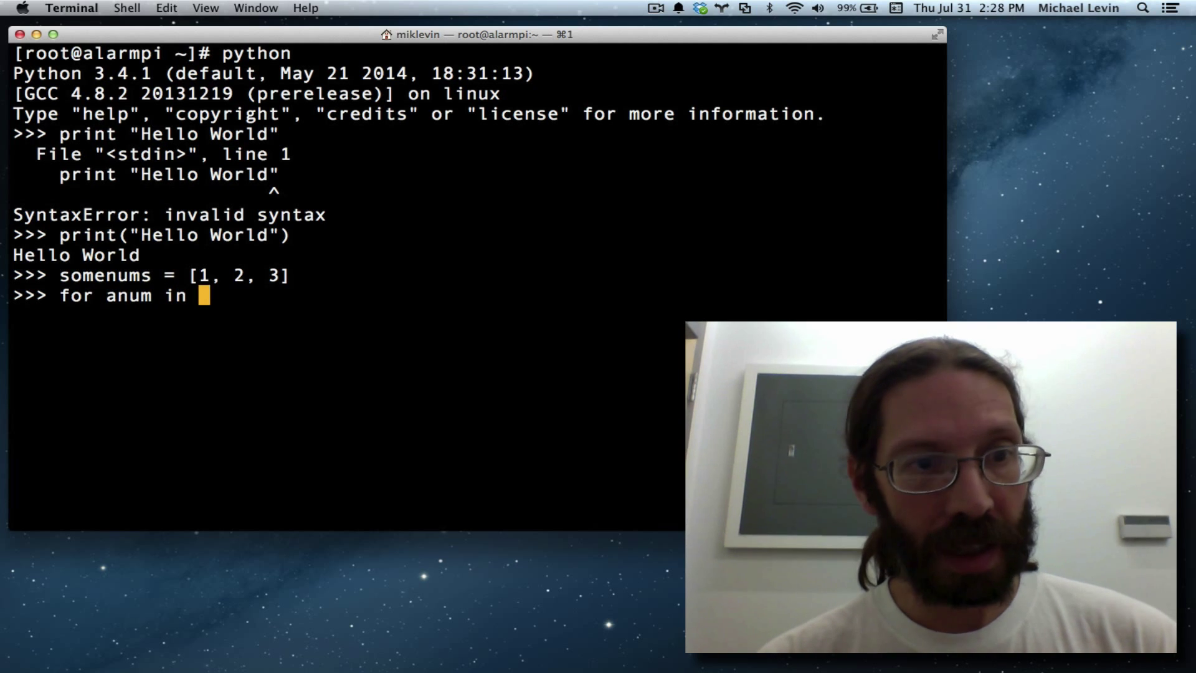
{"action": "type", "text": "somenums"}
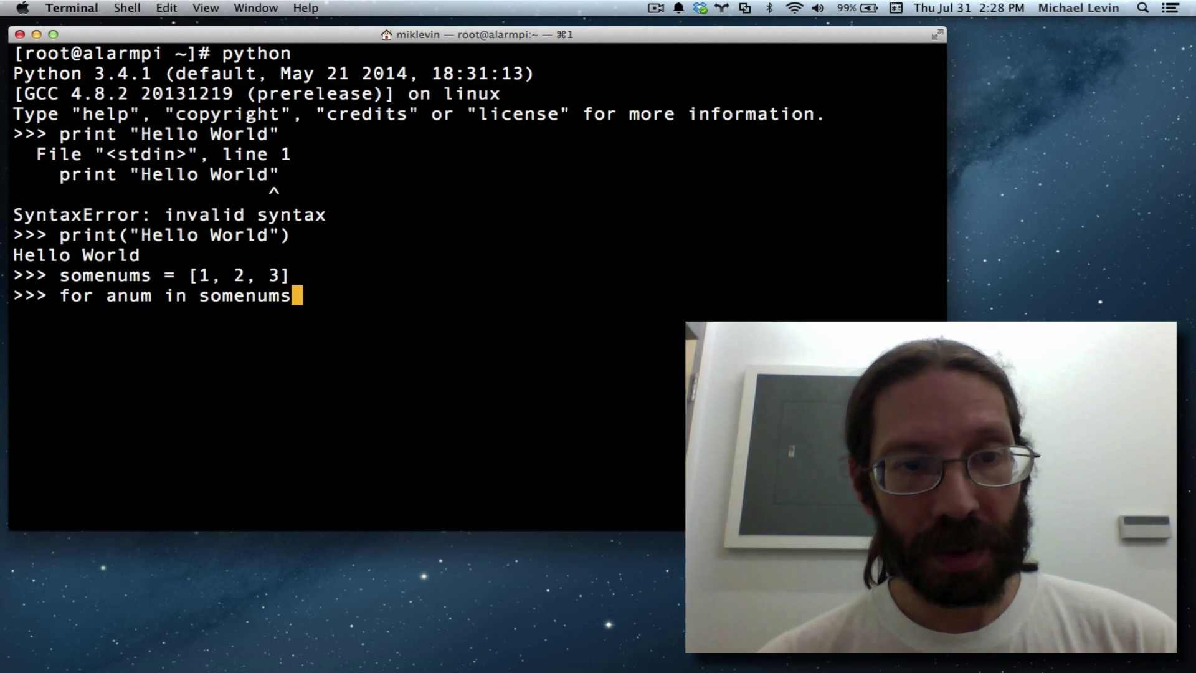
{"action": "type", "text": ":"}
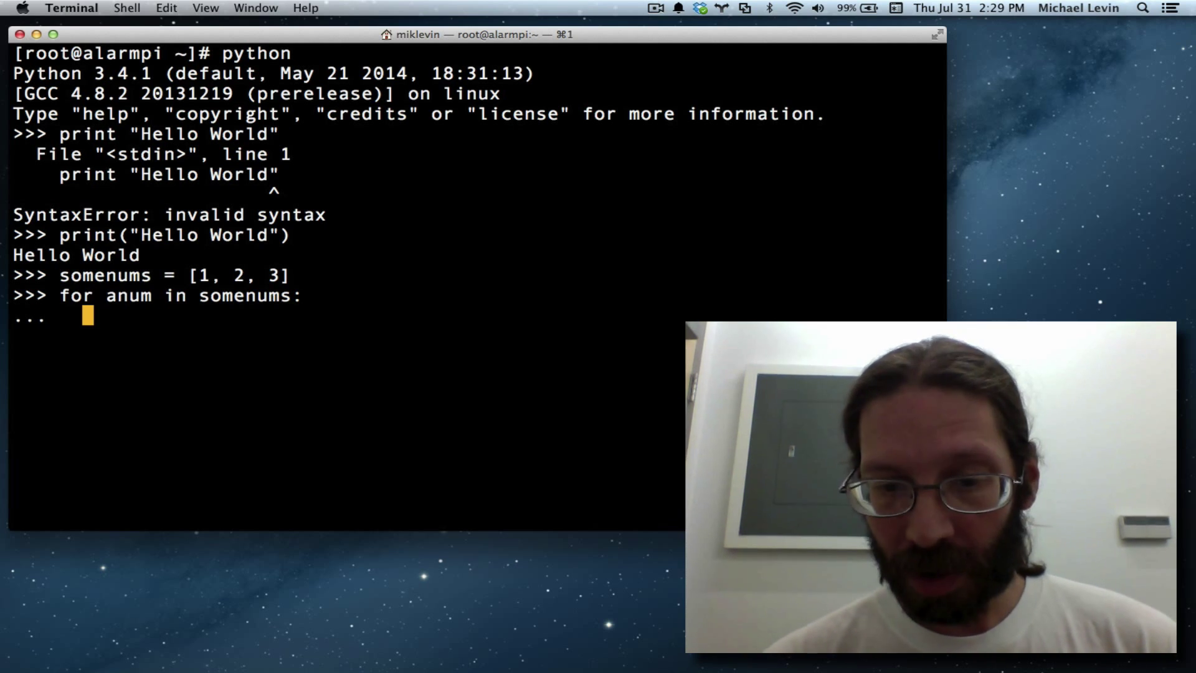
{"action": "type", "text": "print("}
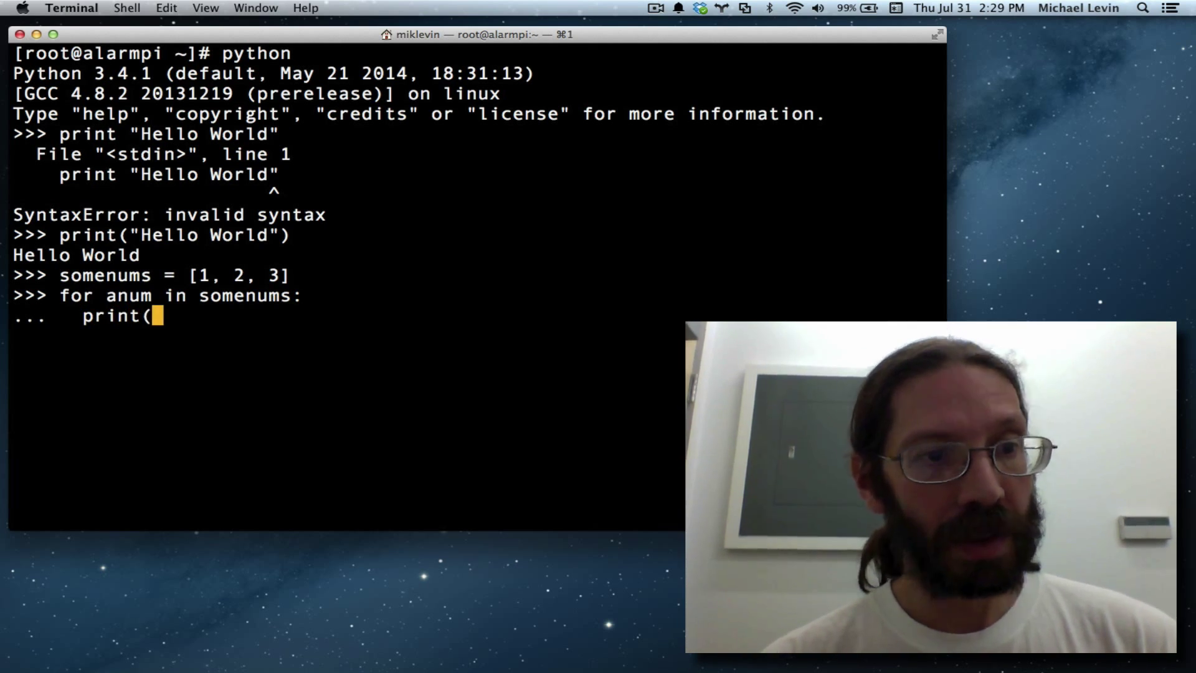
{"action": "type", "text": "anum)"}
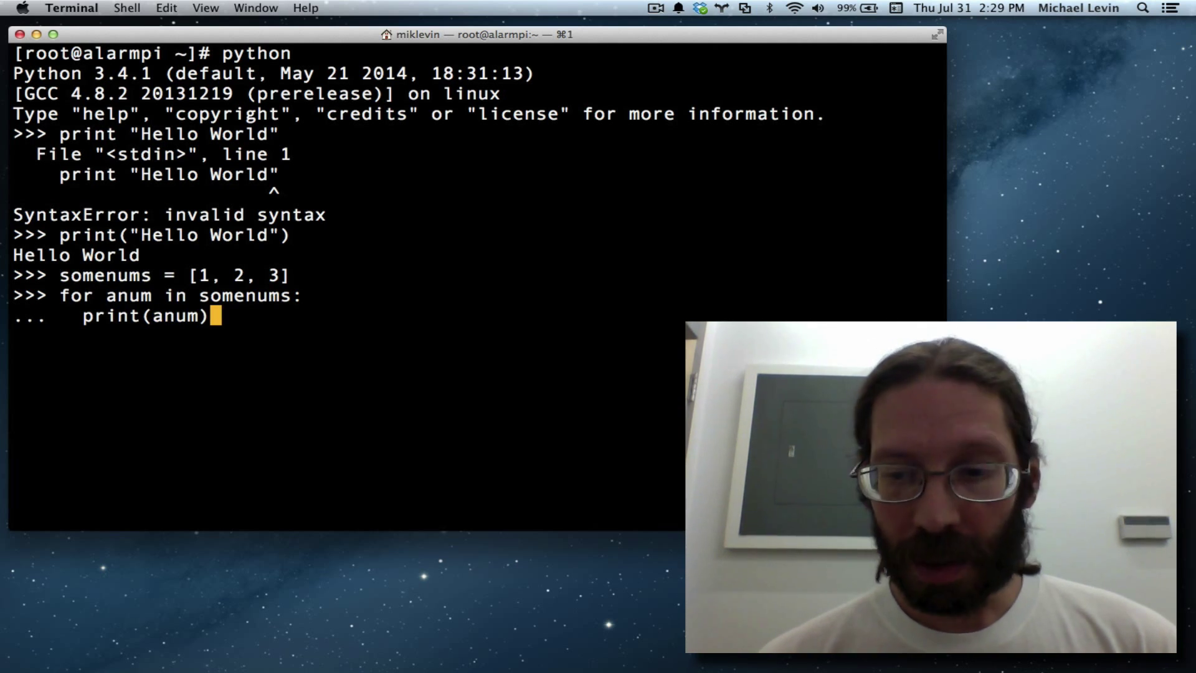
{"action": "key", "text": "Return"}
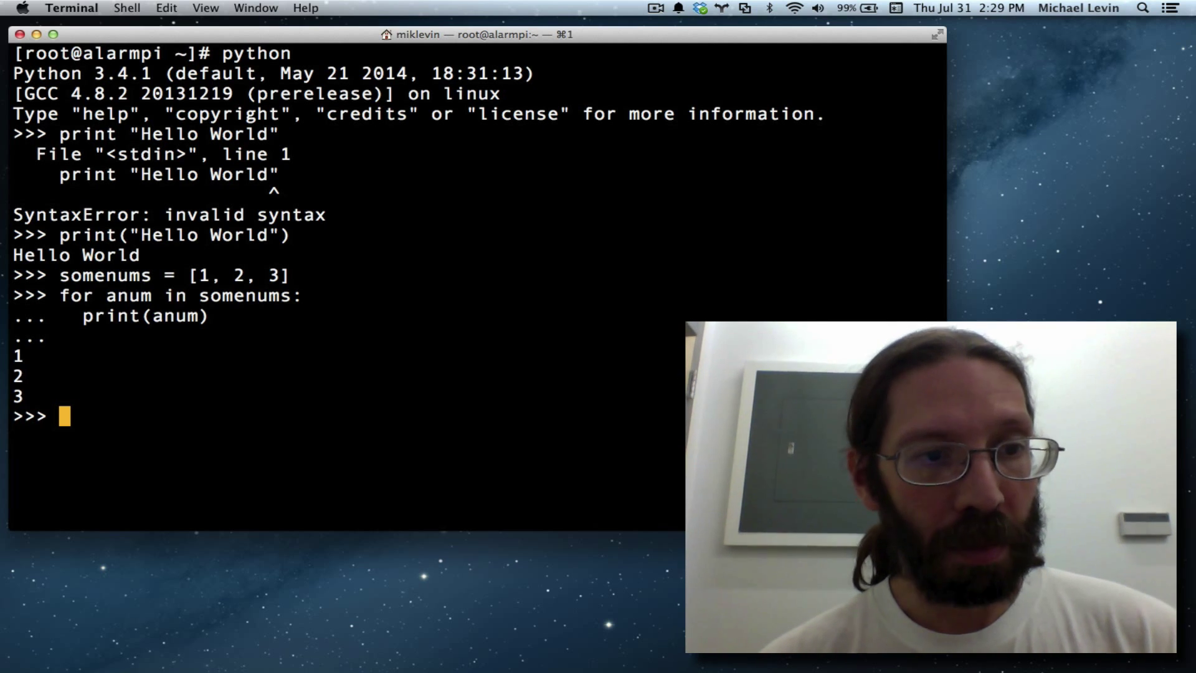
- Assign the second list morenums = [2, 1, 'x']
{"action": "type", "text": "morenu"}
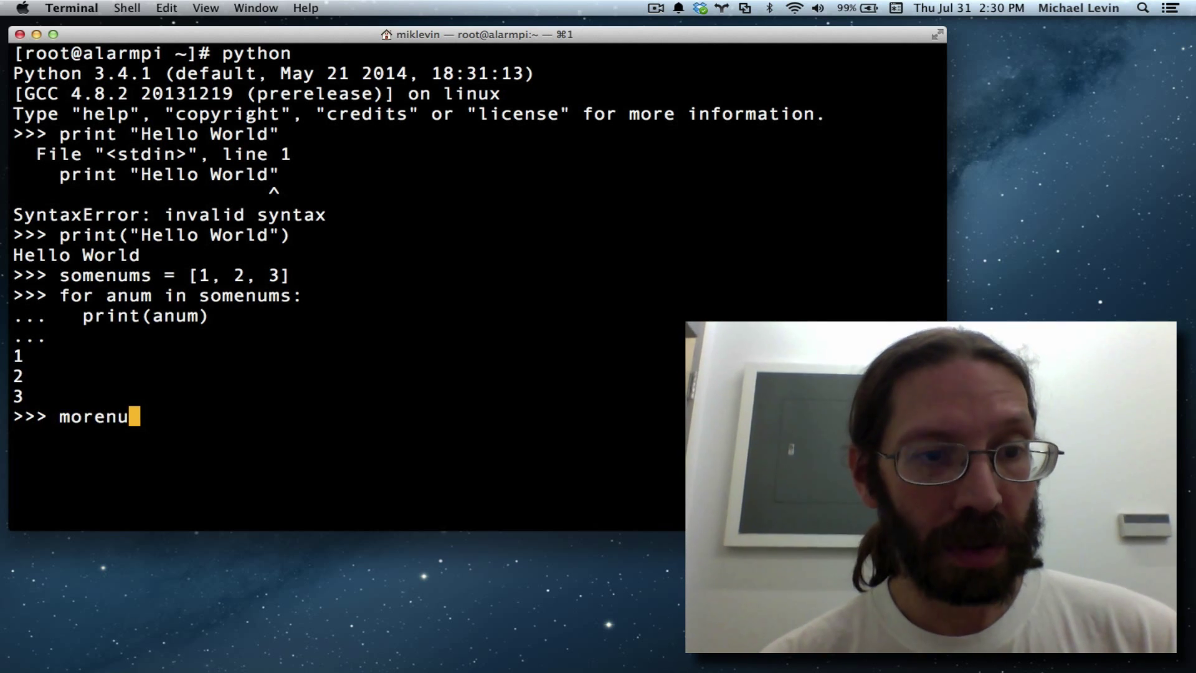
{"action": "type", "text": "ms ="}
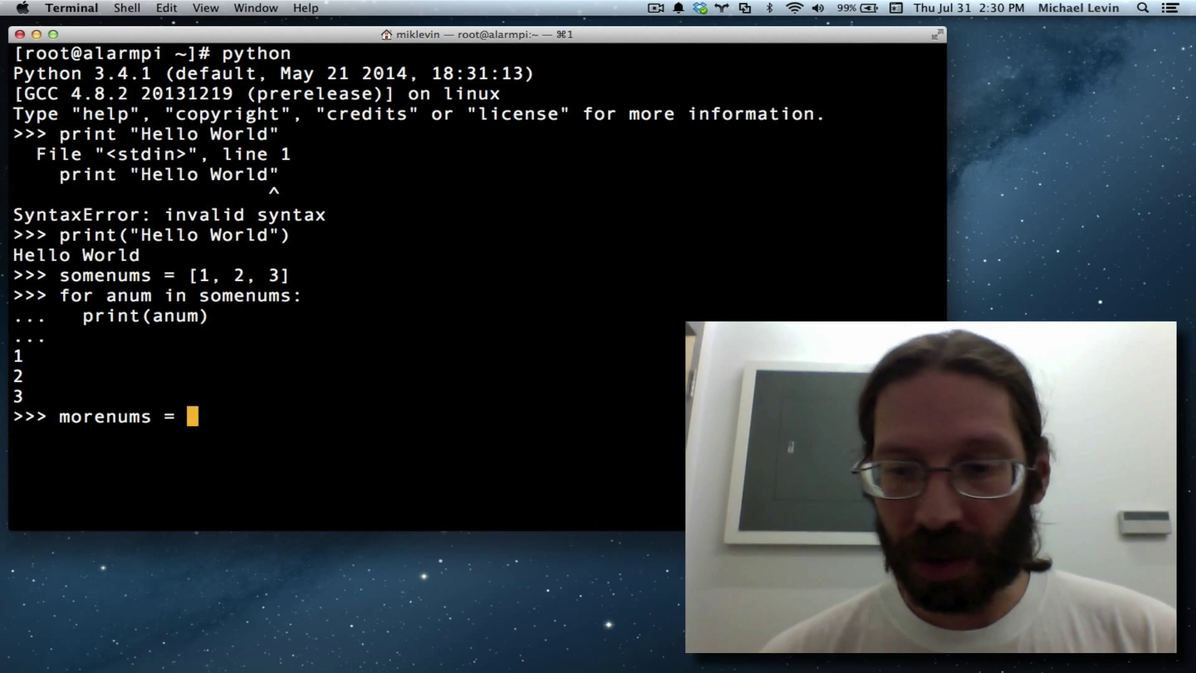
{"action": "type", "text": "["}
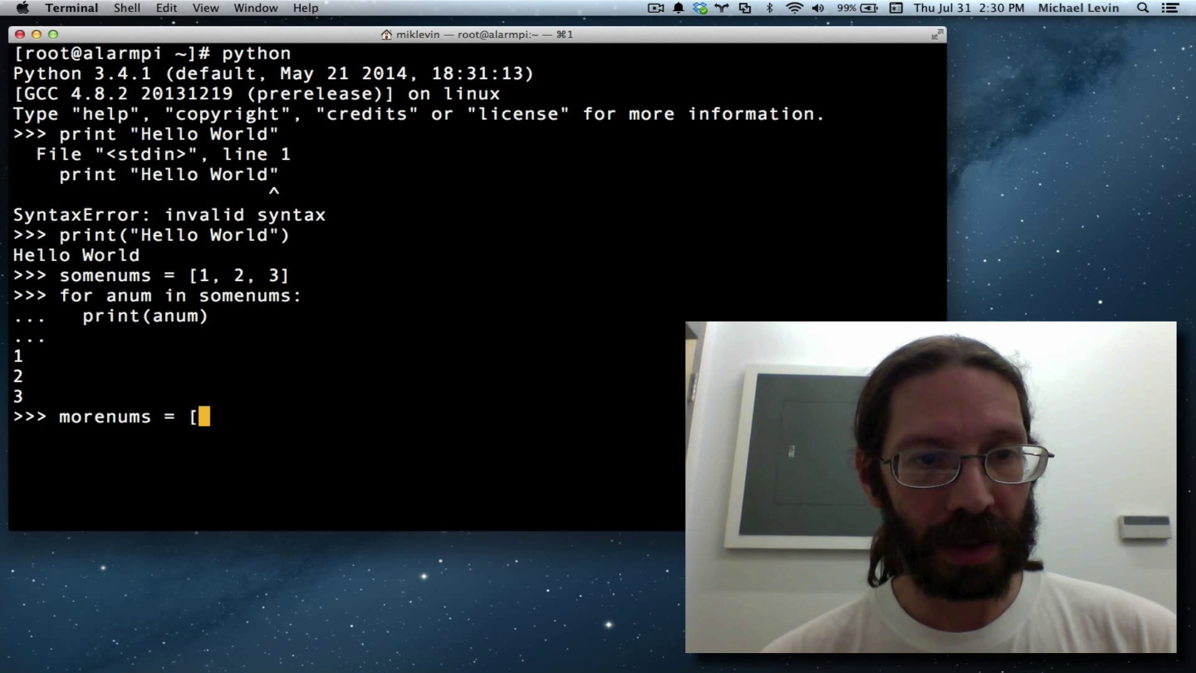
{"action": "type", "text": "2"}
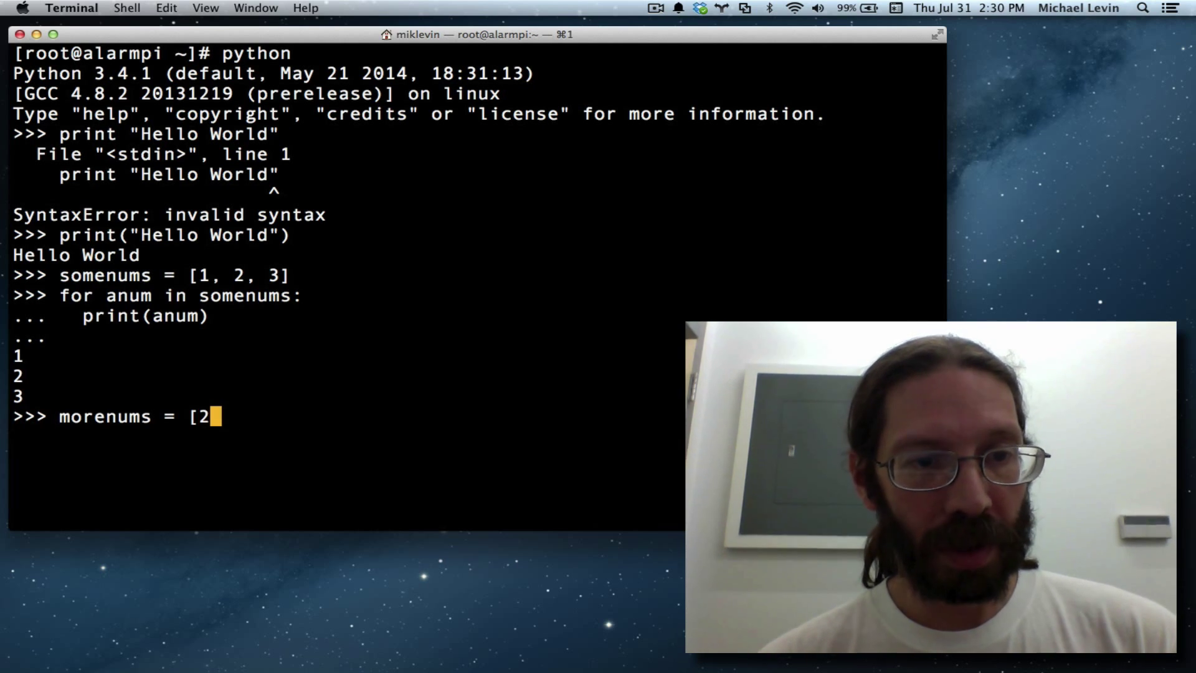
{"action": "type", "text": ", 1,"}
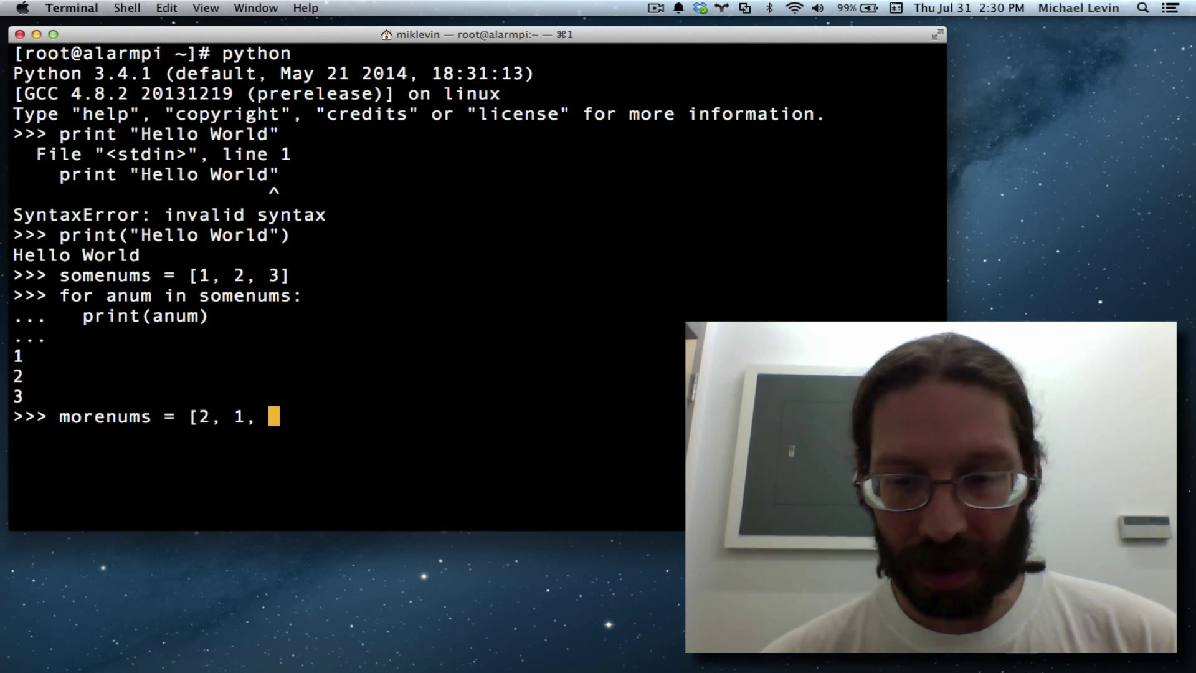
{"action": "type", "text": "'x'"}
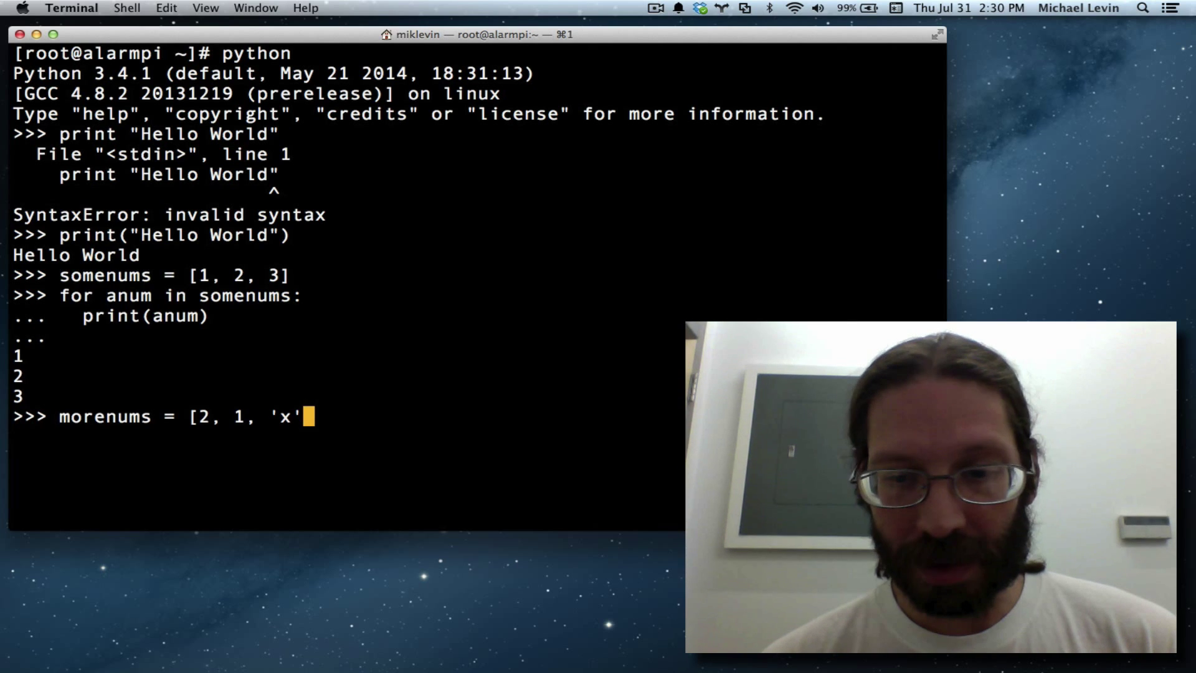
{"action": "type", "text": "]"}
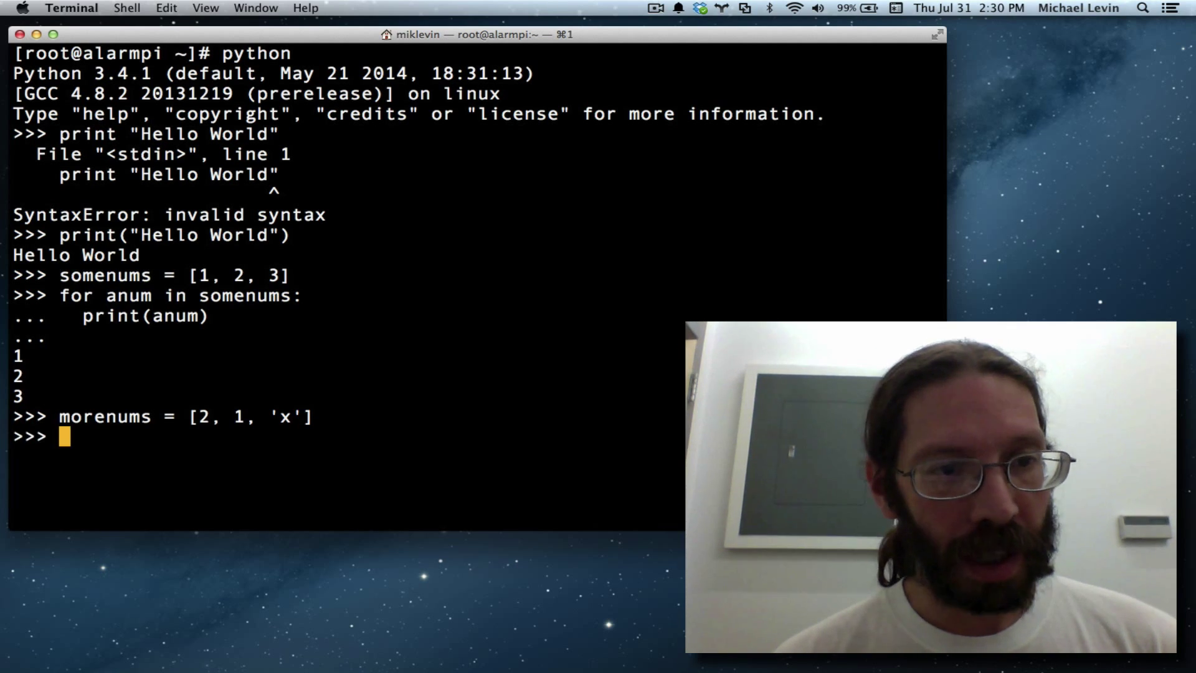
- Create allnums as somenums + morenums, joining the two lists
{"action": "type", "text": "all"}
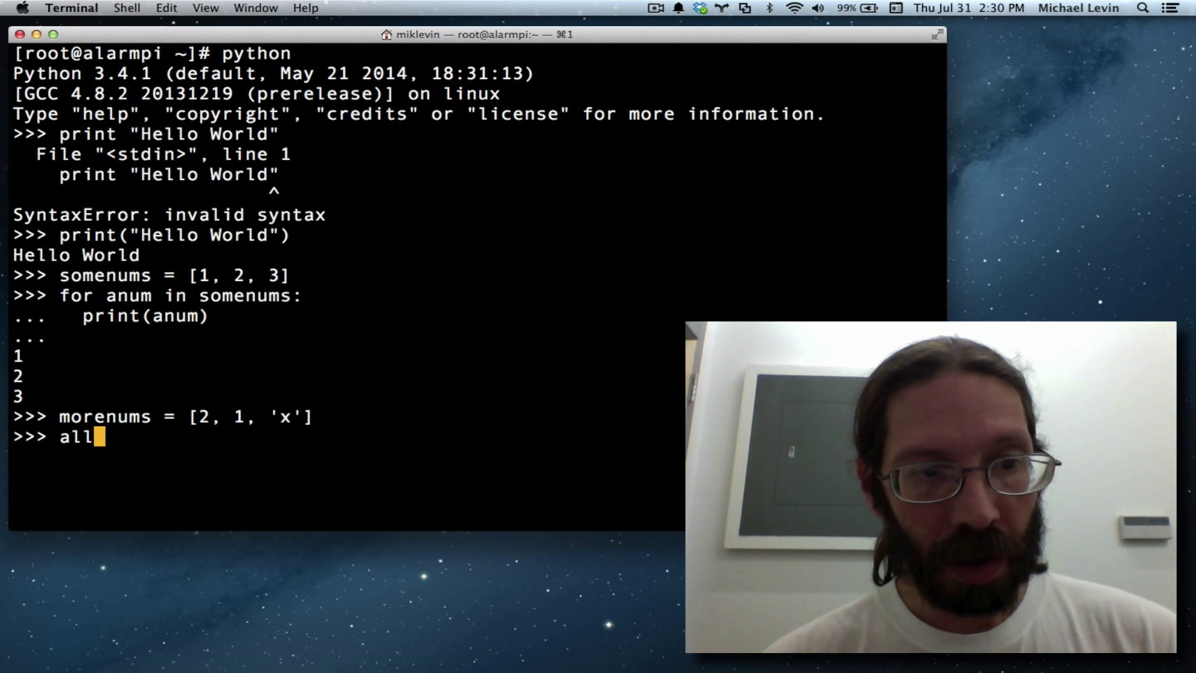
{"action": "type", "text": "nums -"}
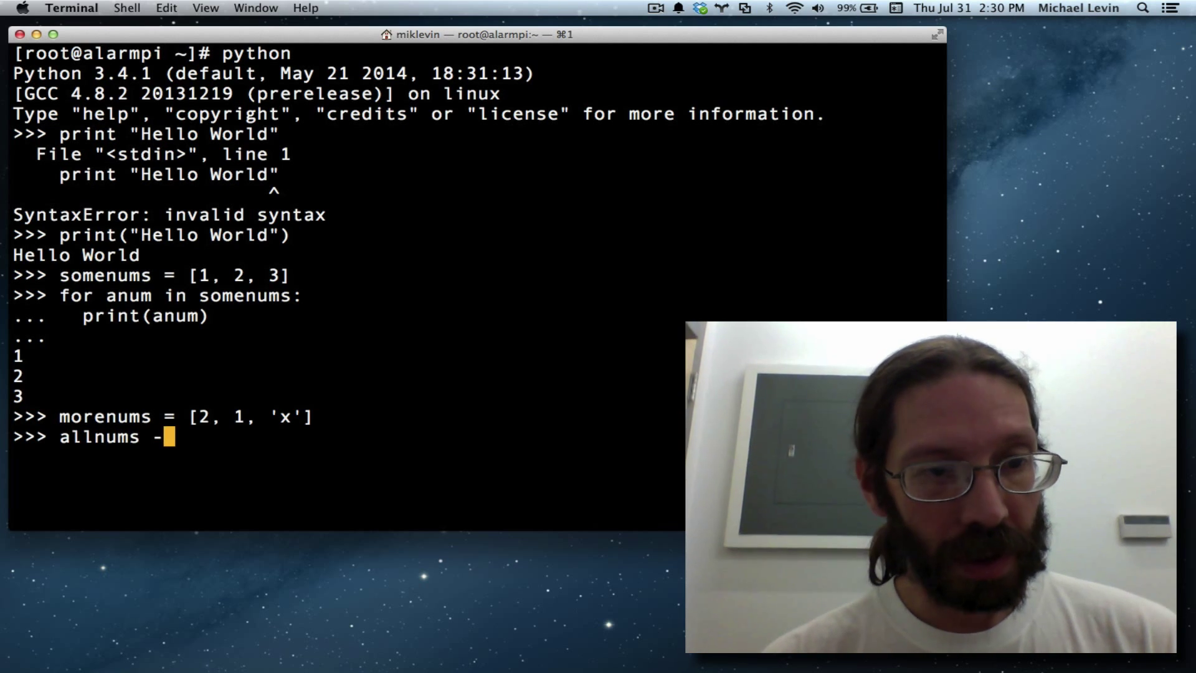
{"action": "type", "text": "= somenums +"}
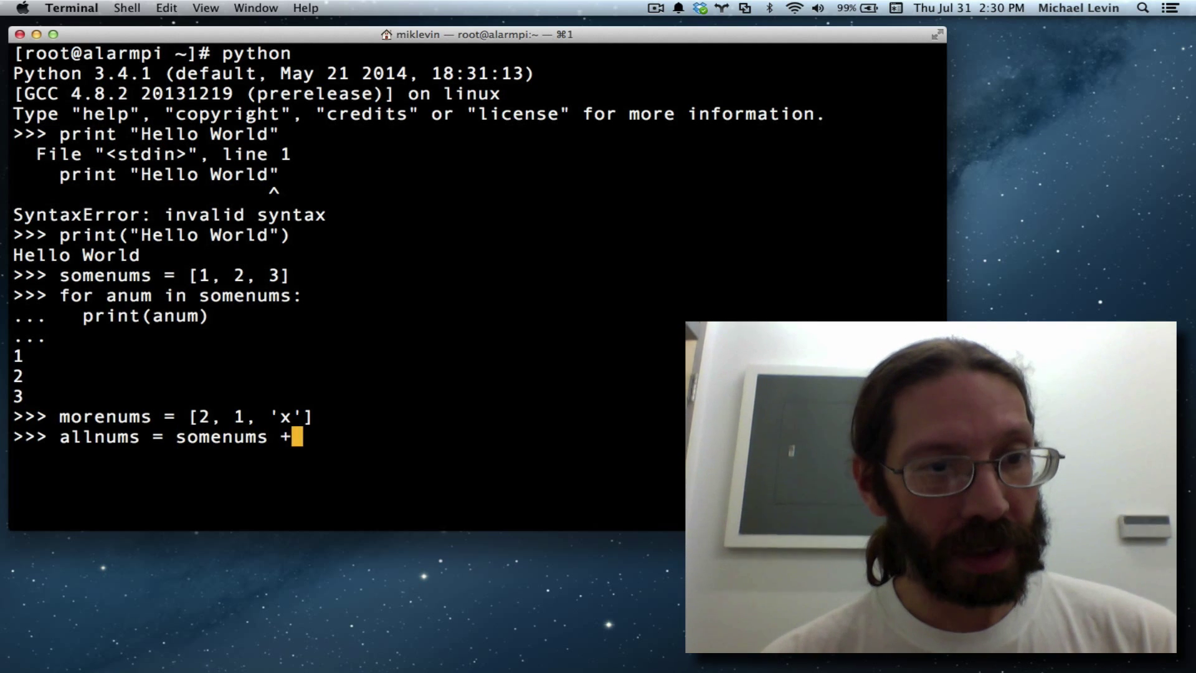
{"action": "type", "text": "morenums"}
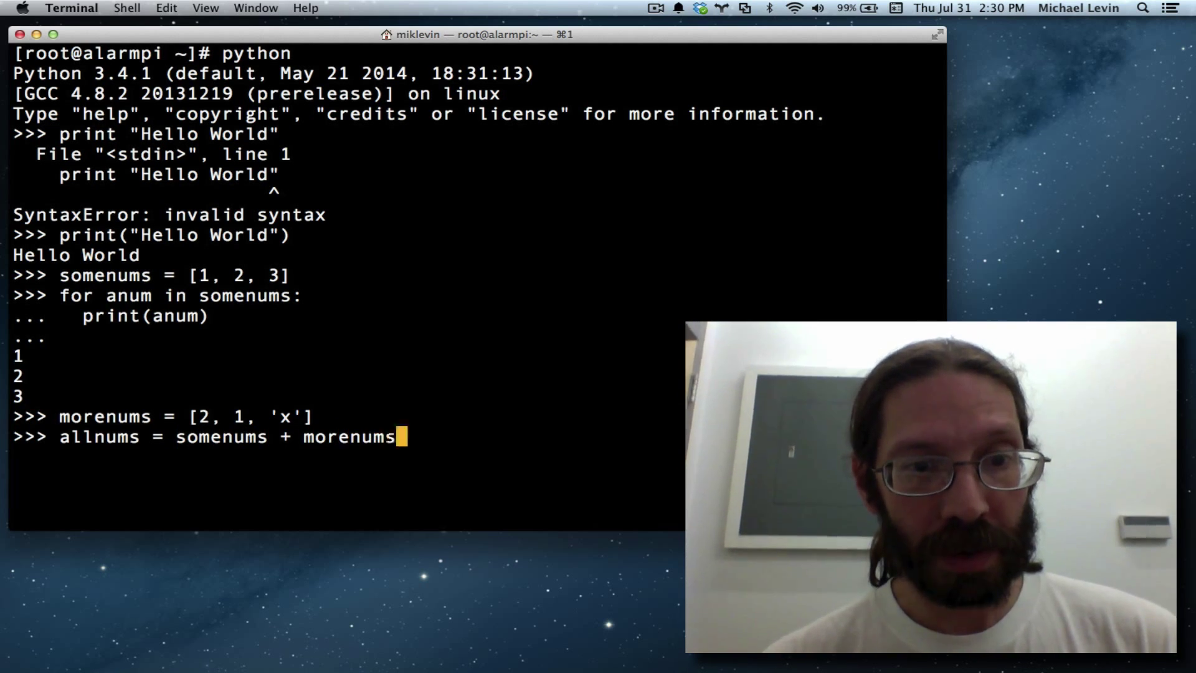
{"action": "key", "text": "Return"}
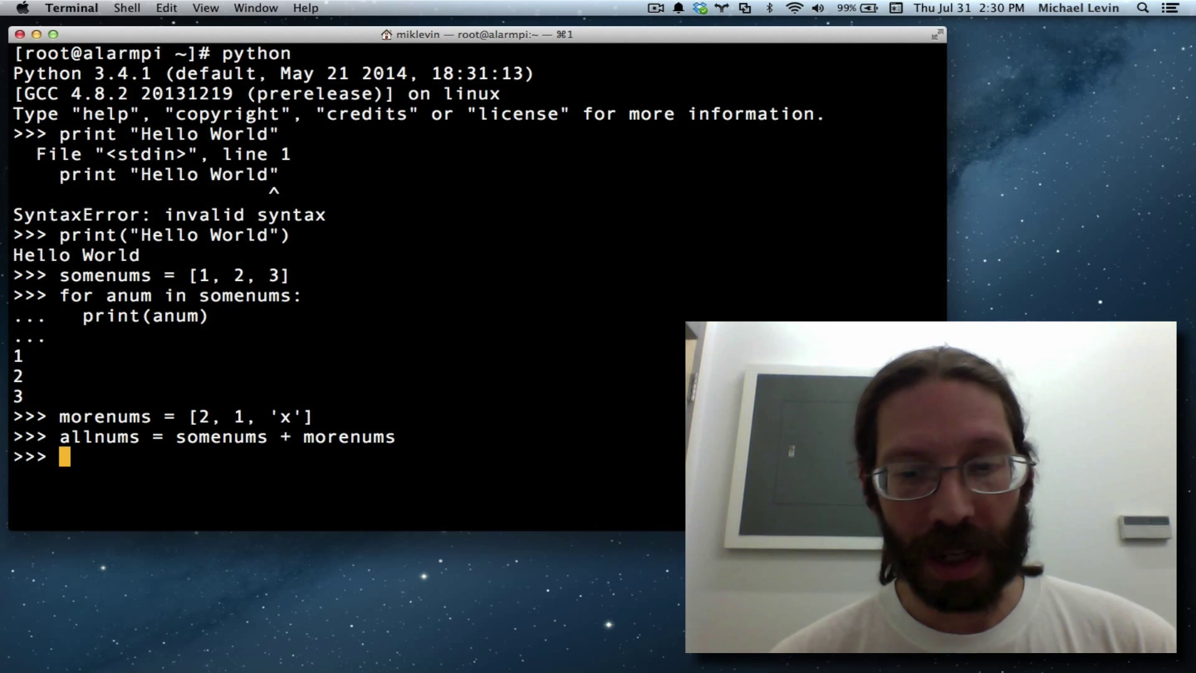
- Show allnums as [1, 2, 3, 2, 1, 'x'] via print(allnums) and a bare allnums echo
{"action": "type", "text": "print(a"}
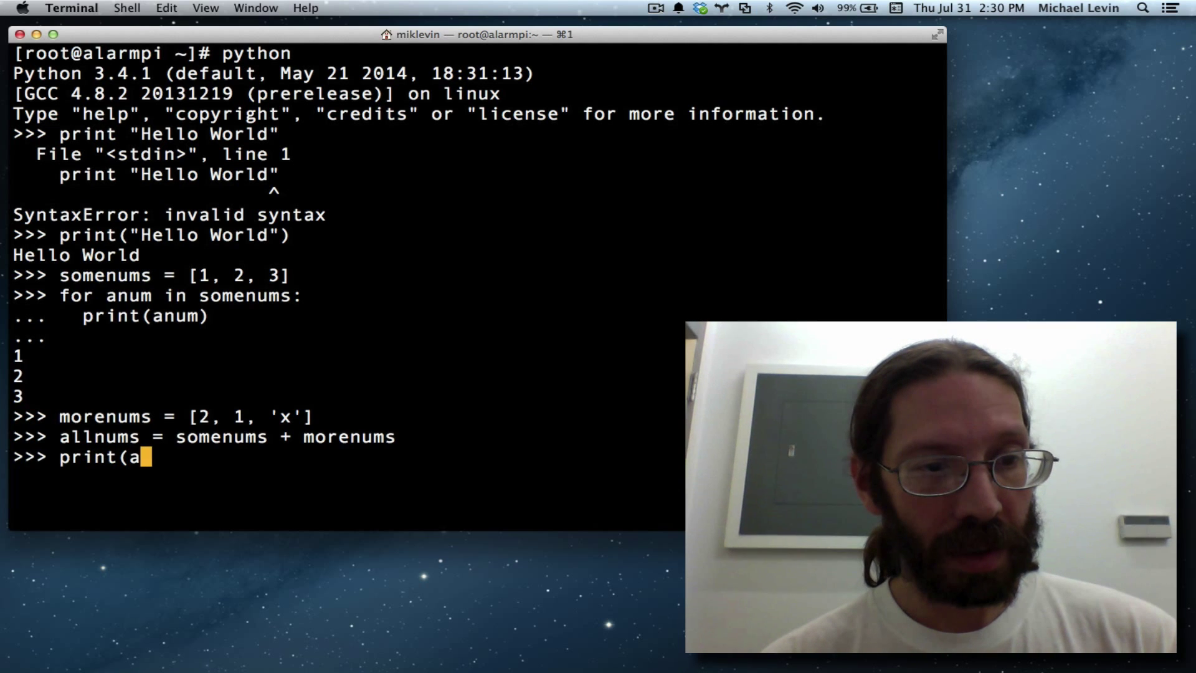
{"action": "type", "text": "llnums"}
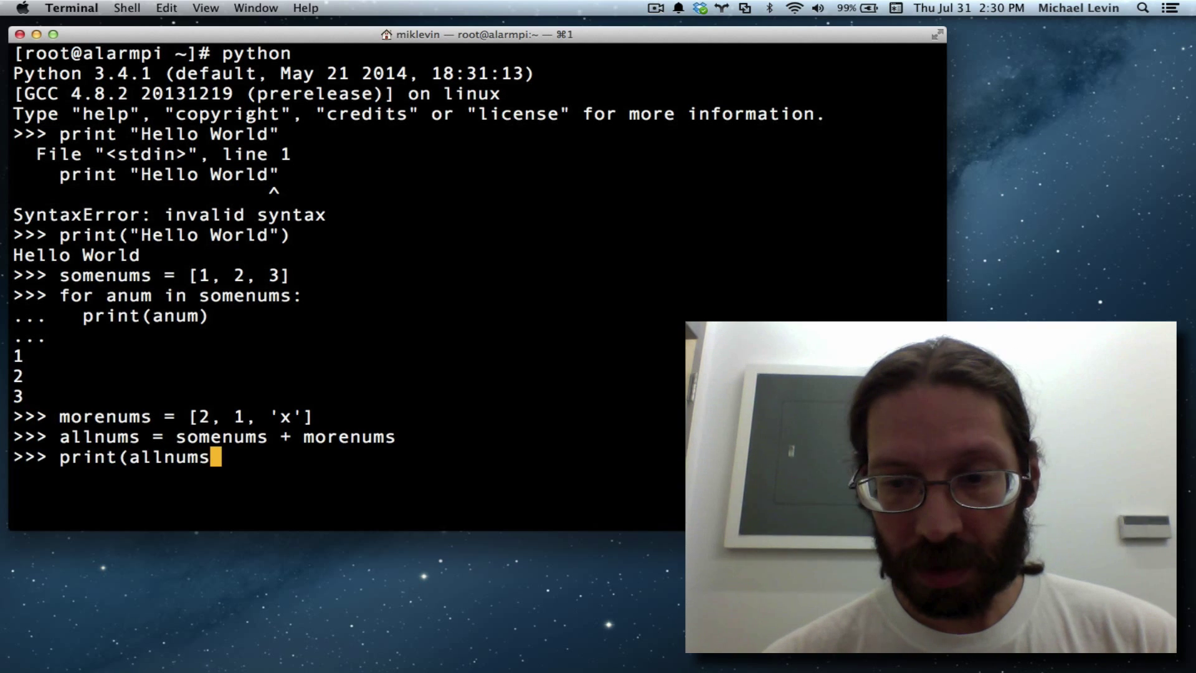
{"action": "key", "text": "Return"}
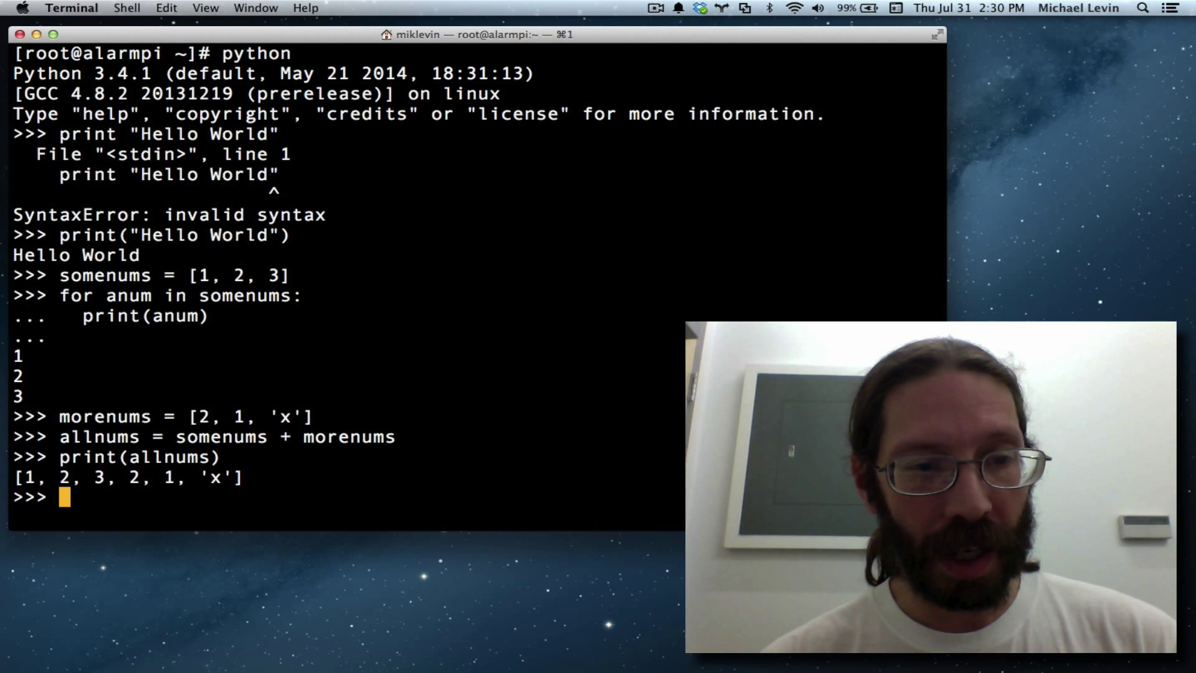
{"action": "type", "text": "allnums"}
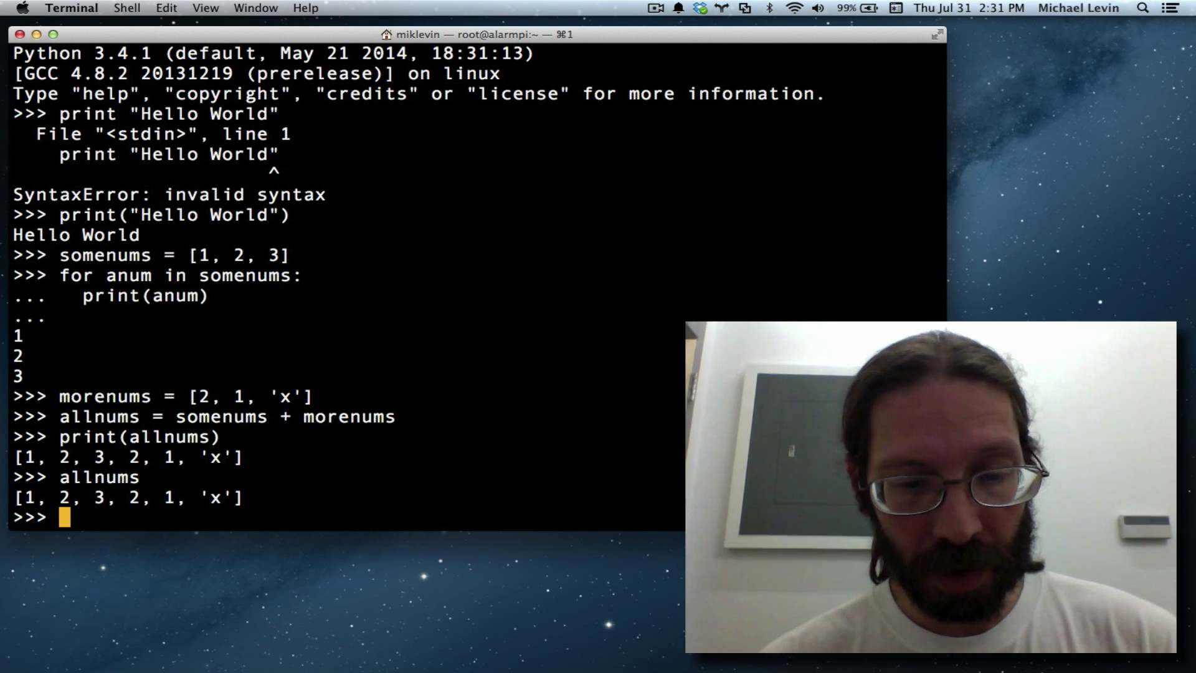
- Run for x in allnums: x, echoing 1, 2, 3, 2, 1 and 'x', then begin entering exit
{"action": "type", "text": "for"}
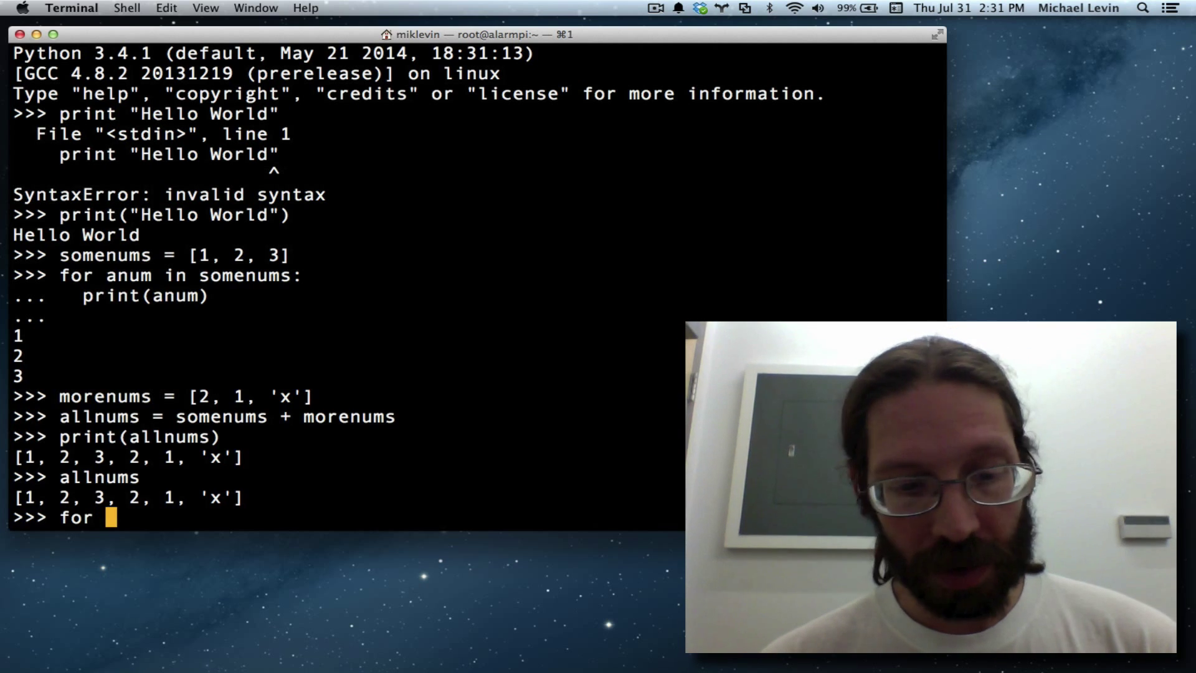
{"action": "type", "text": "x i"}
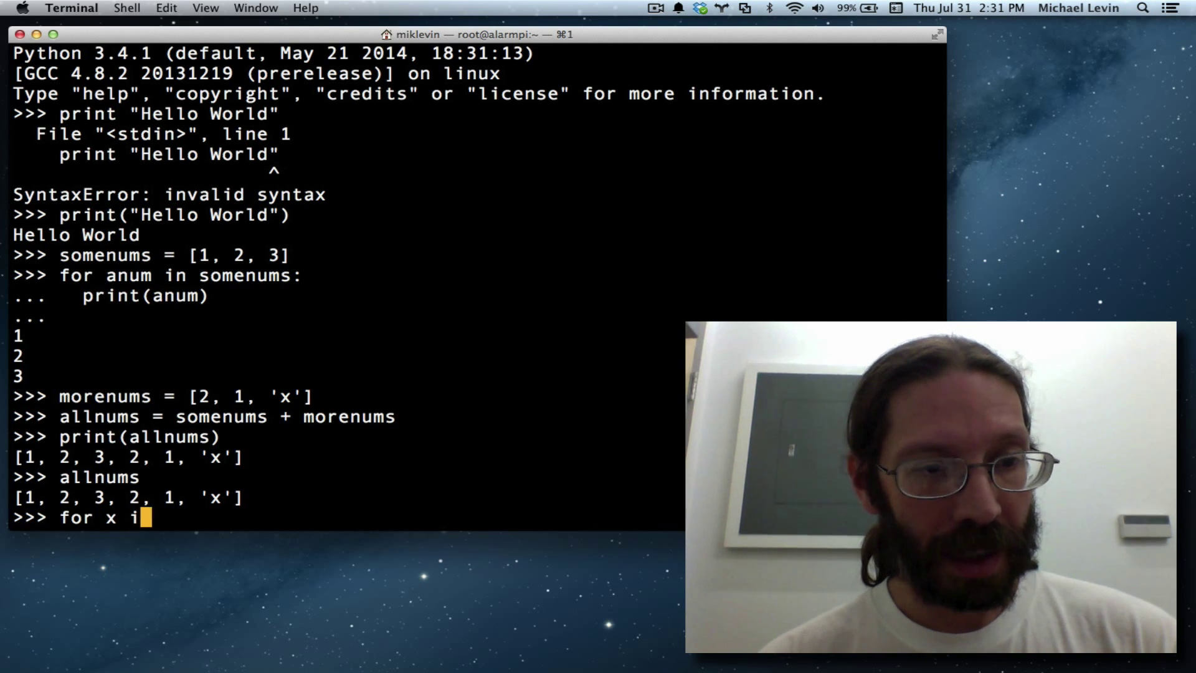
{"action": "type", "text": "n allnums:"}
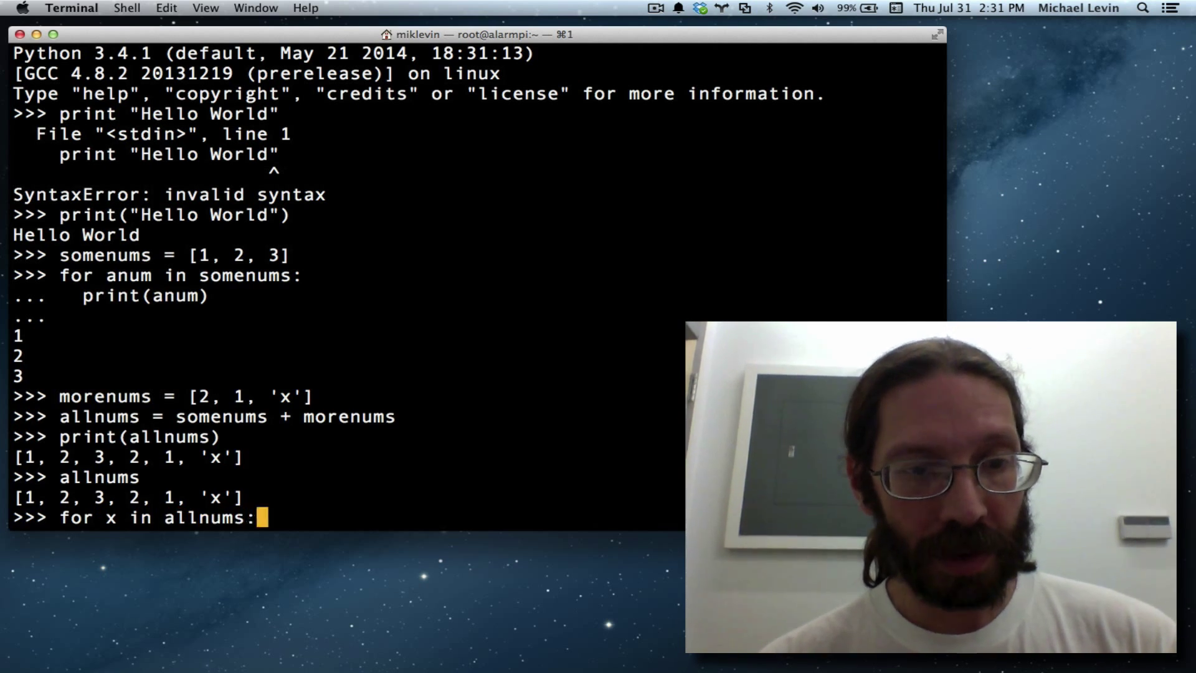
{"action": "key", "text": "Return"}
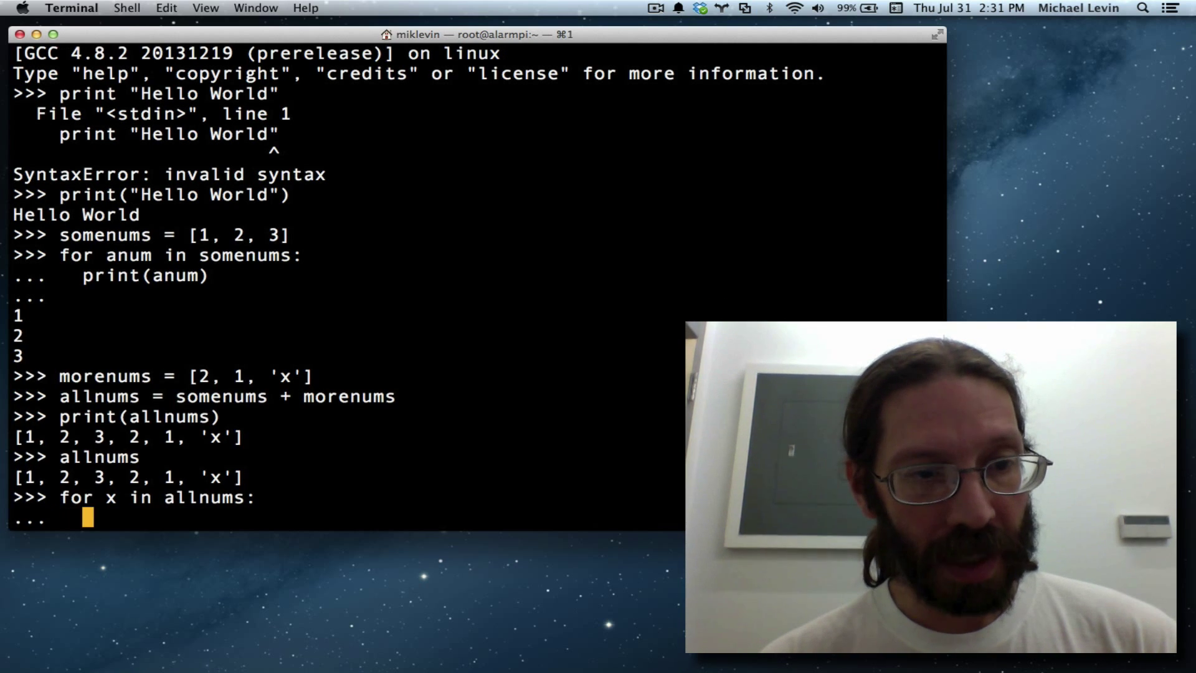
{"action": "type", "text": "x"}
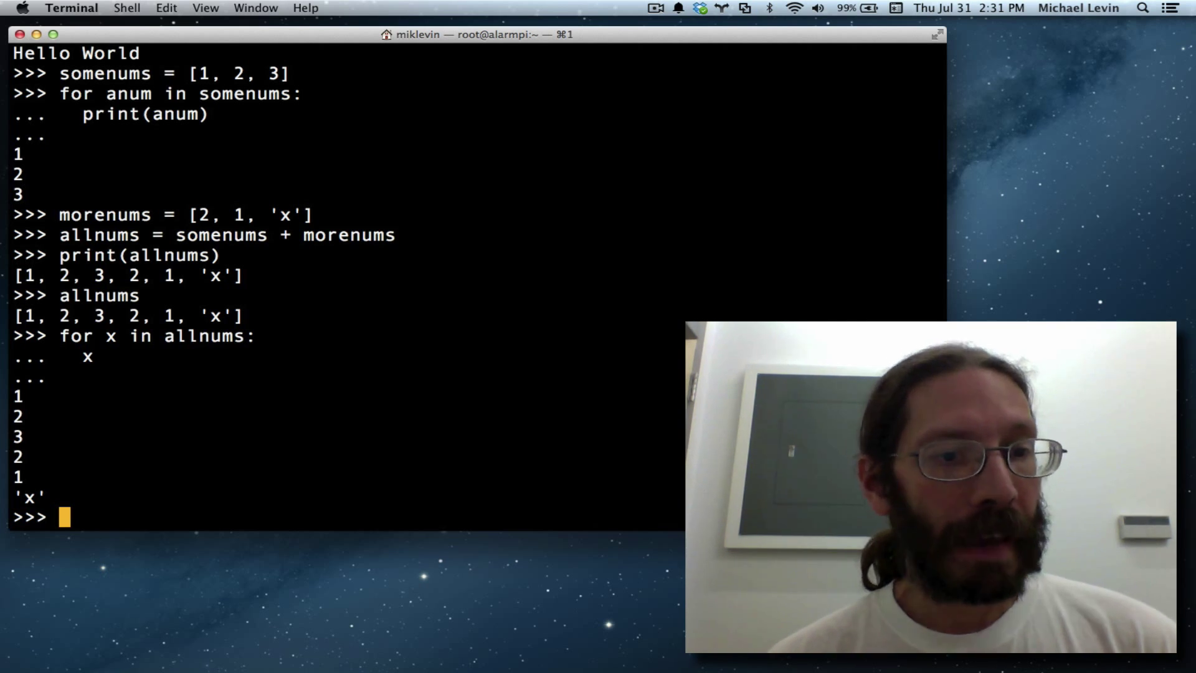
{"action": "type", "text": "exit"}
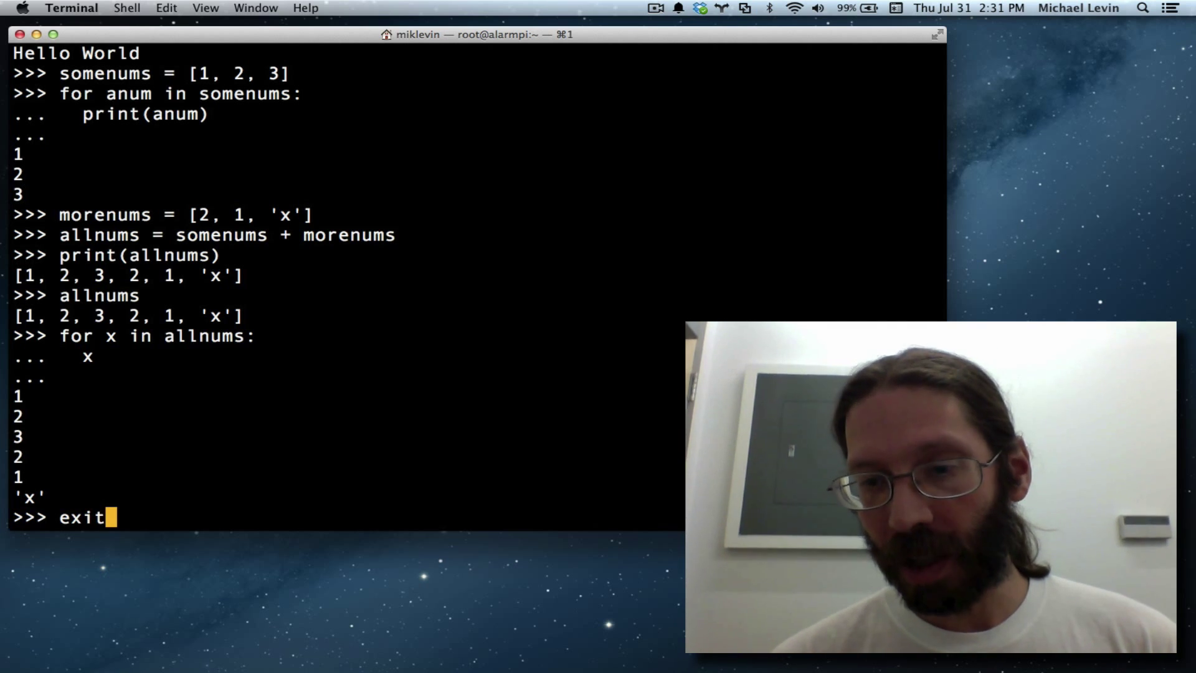
- Try a bare exit, get the hint to call exit(), and enter exit() at the prompt
{"action": "key", "text": "return"}
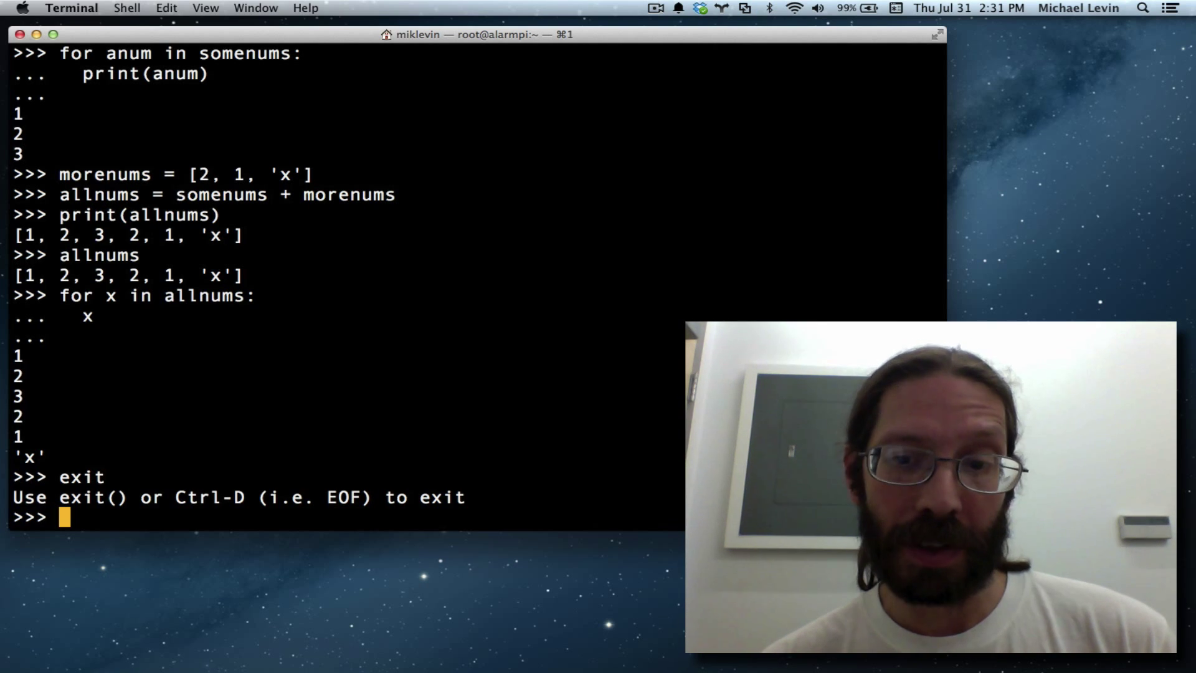
{"action": "type", "text": "exit"}
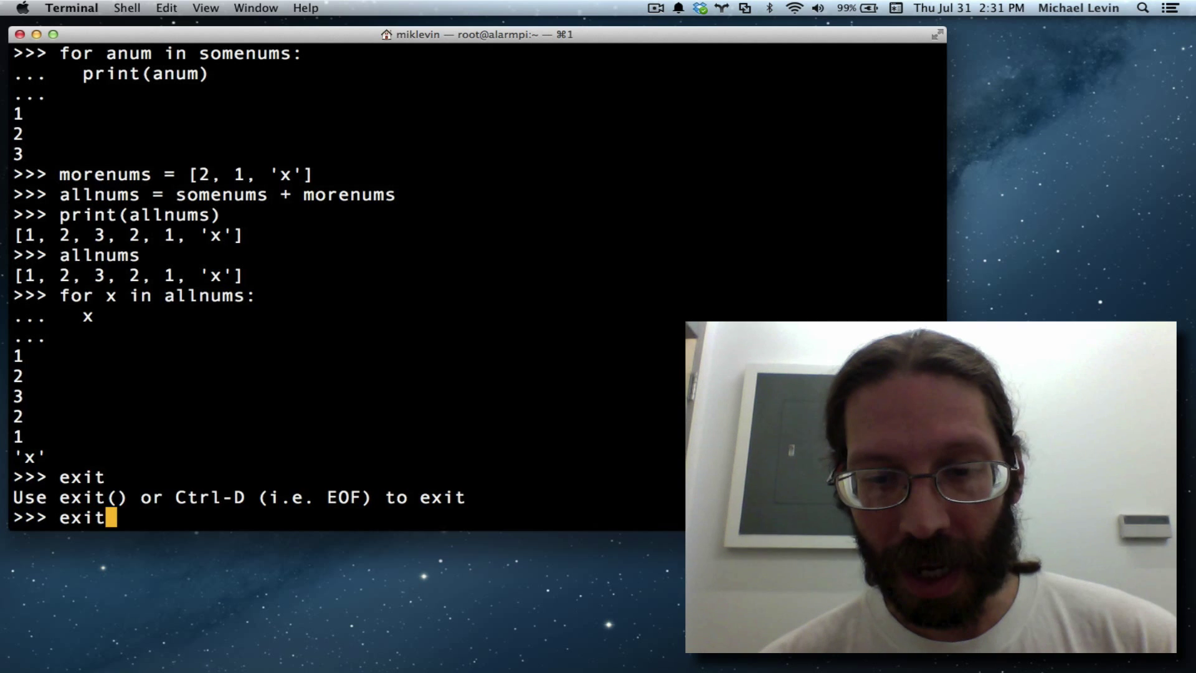
{"action": "type", "text": "()"}
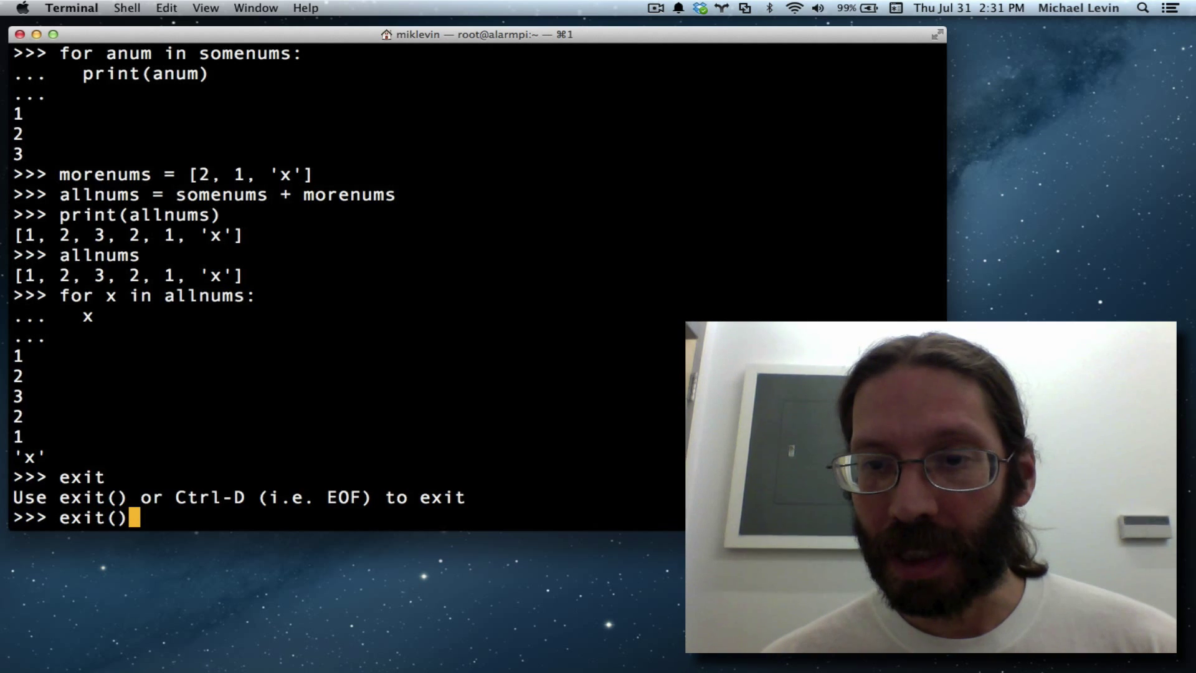